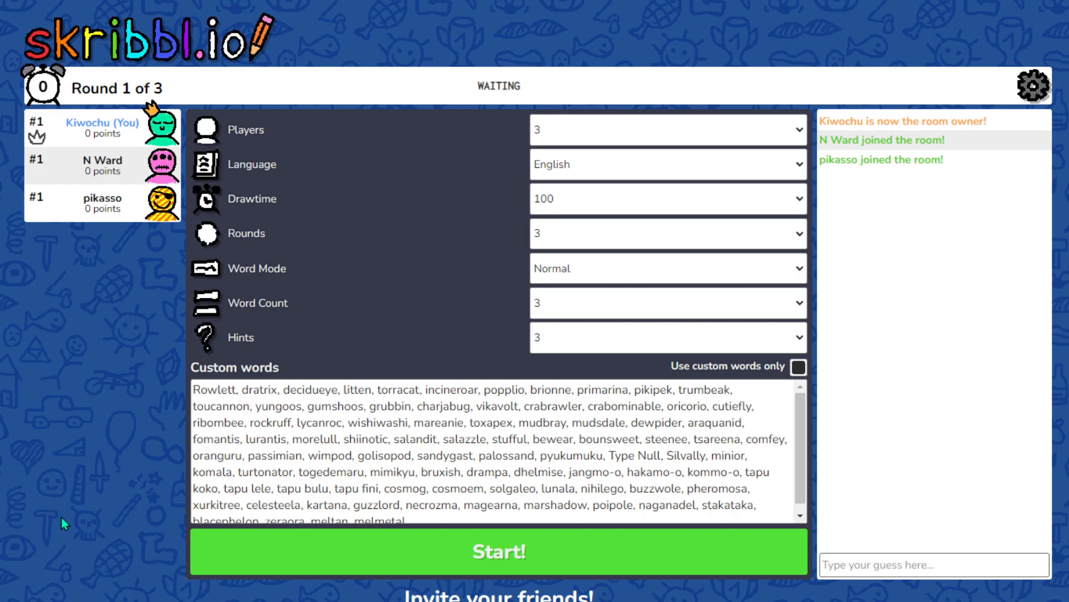
{"action": "mouse_move", "coordinate": [513, 568]}
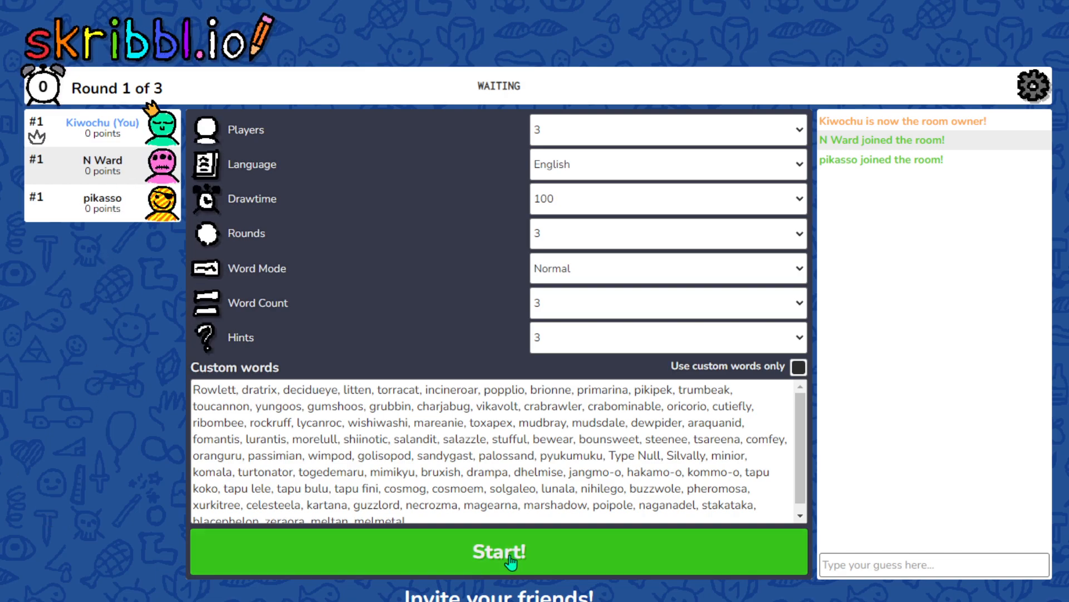
Step: Start the three-round game using the current lobby settings
{"action": "left_click", "coordinate": [500, 567]}
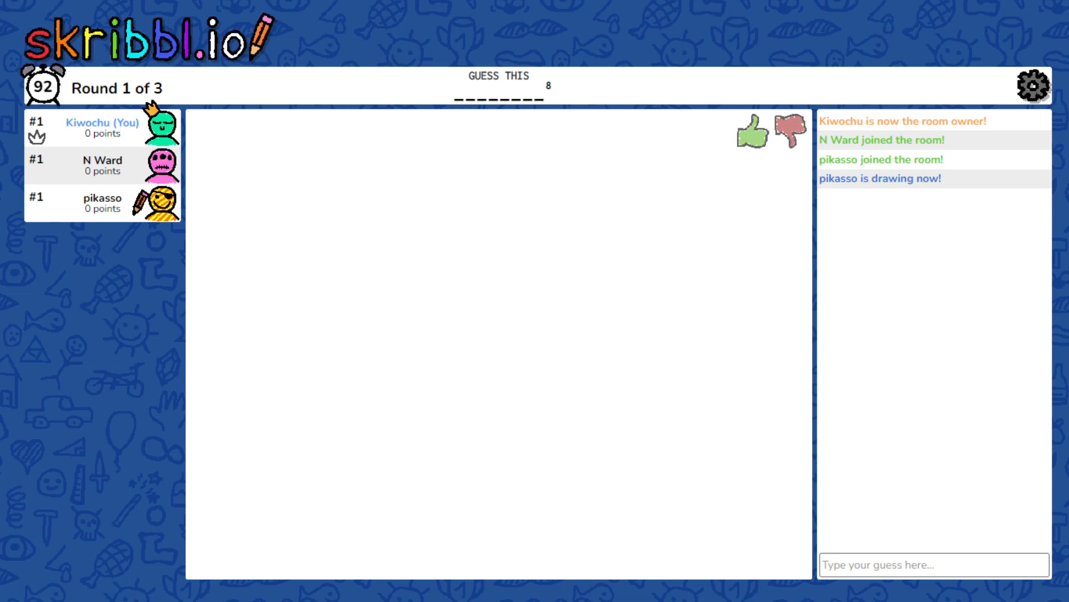
Step: Watch pikasso's drawing and guess 'tegd', 'pincurchin' and 'so' until solgaleo is found
{"action": "left_click_drag", "start_coordinate": [464, 188], "coordinate": [498, 259]}
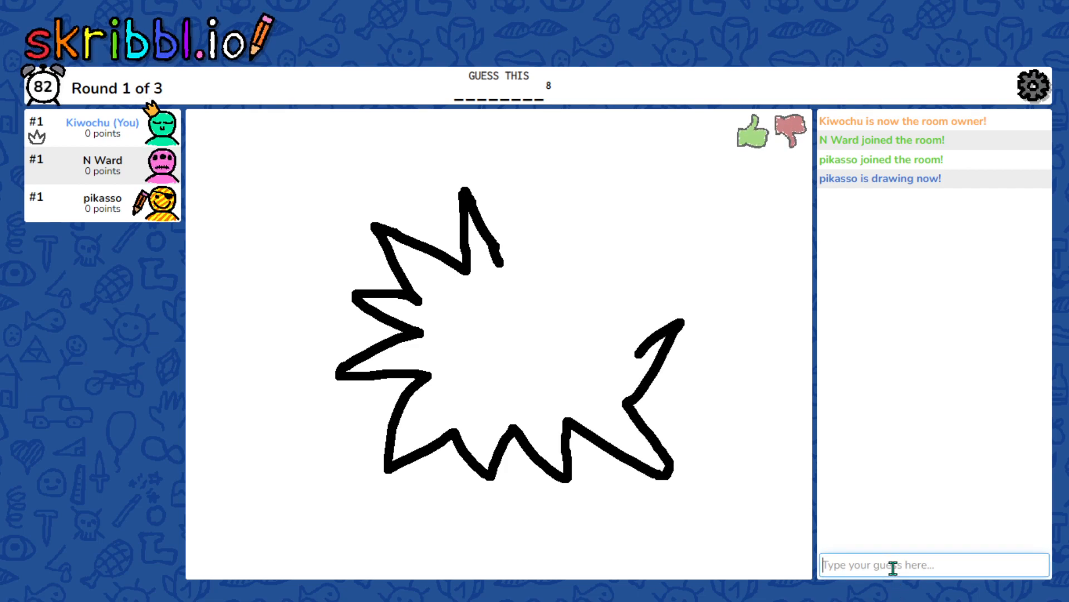
{"action": "type", "text": "tegd"}
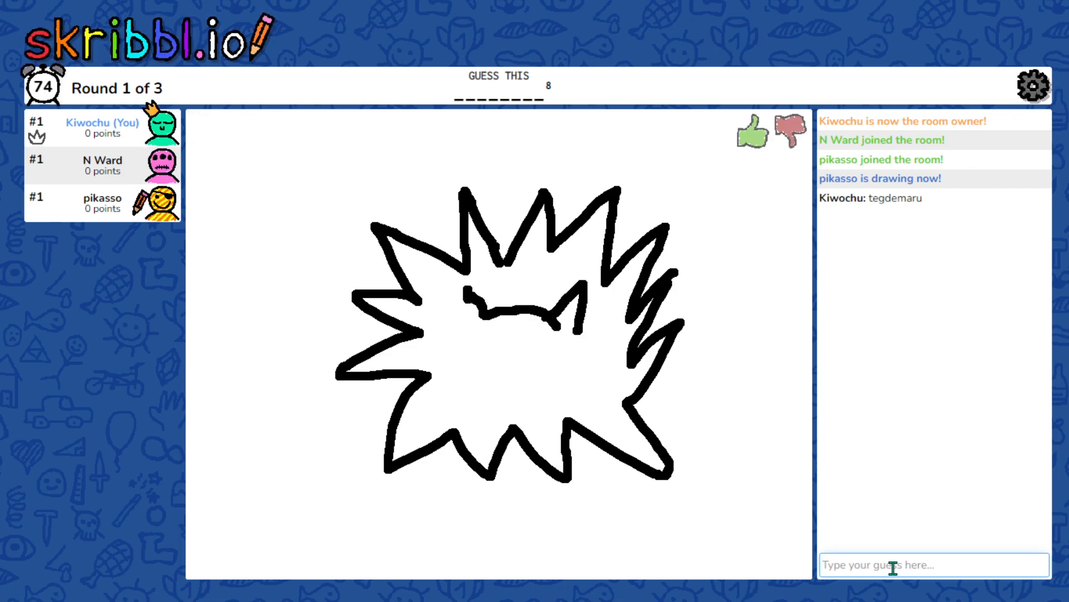
{"action": "type", "text": "pincurchin"}
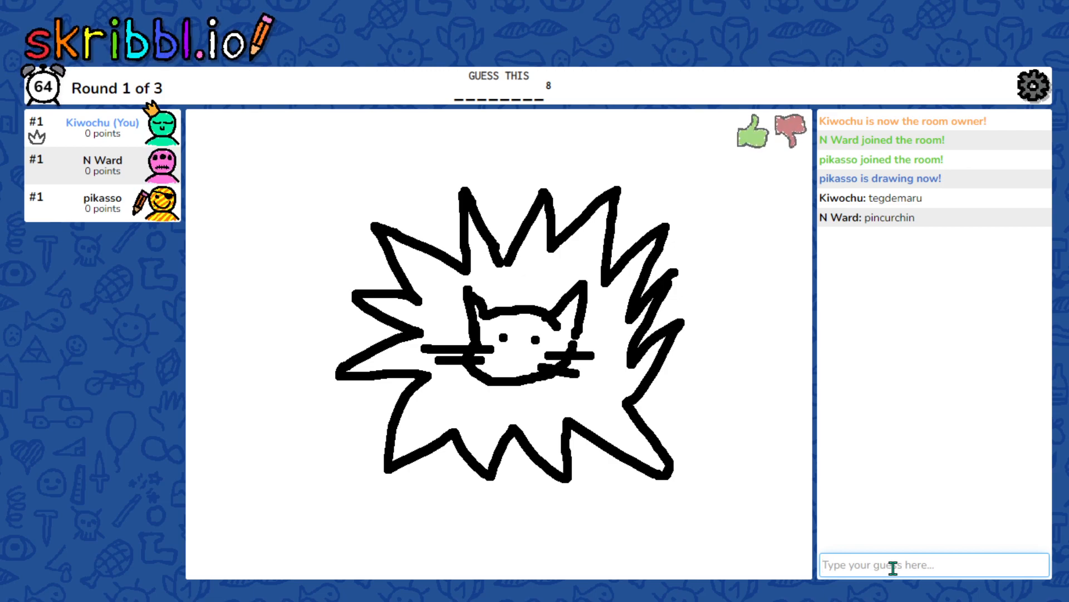
{"action": "left_click_drag", "start_coordinate": [505, 334], "coordinate": [539, 347]}
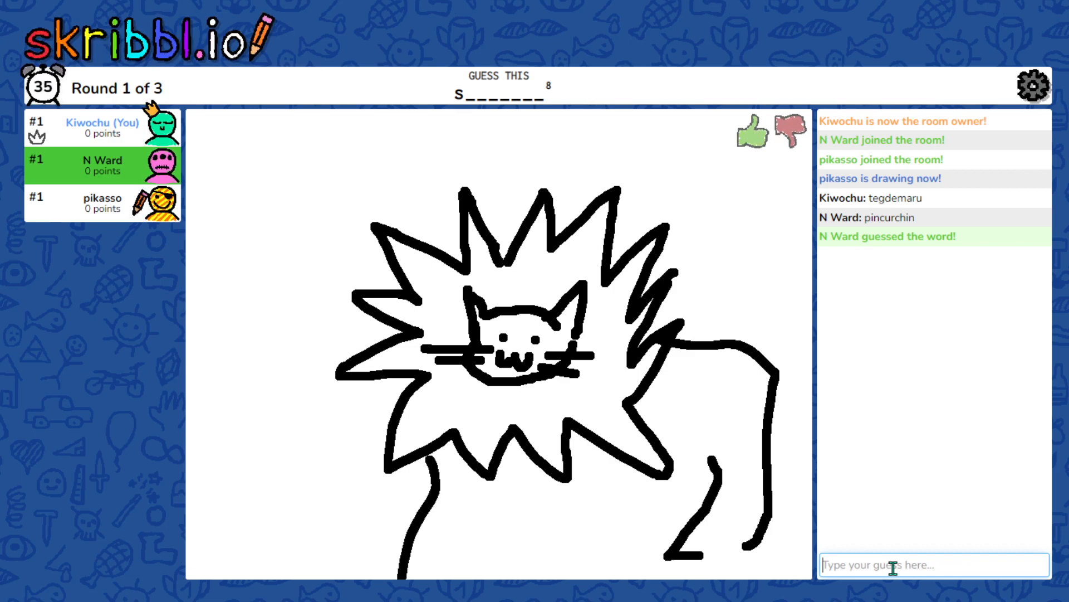
{"action": "type", "text": "so"}
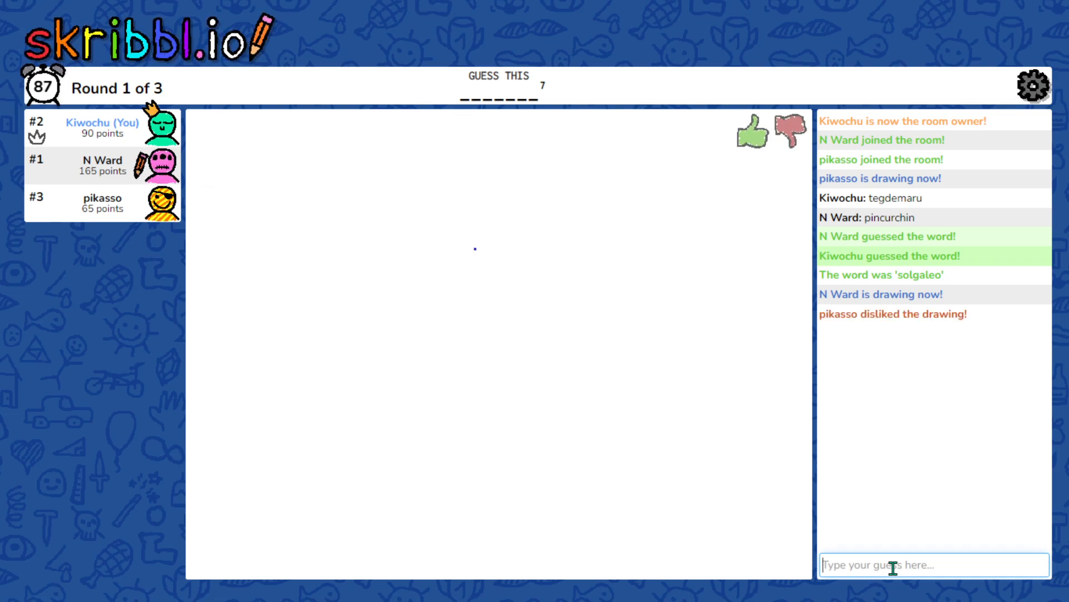
{"action": "left_click_drag", "start_coordinate": [471, 253], "coordinate": [487, 317]}
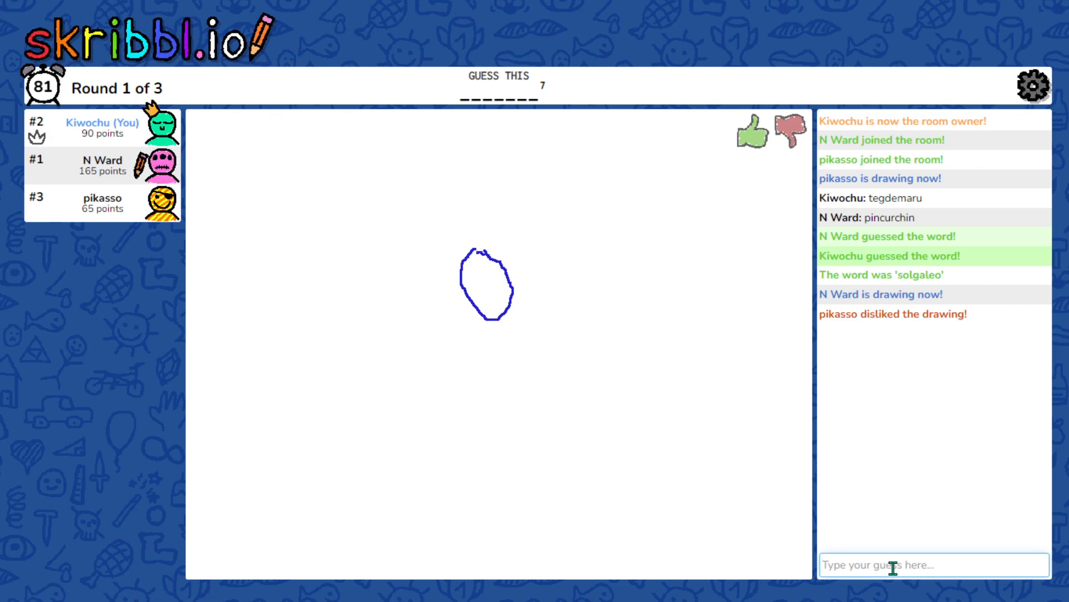
{"action": "type", "text": "pop"}
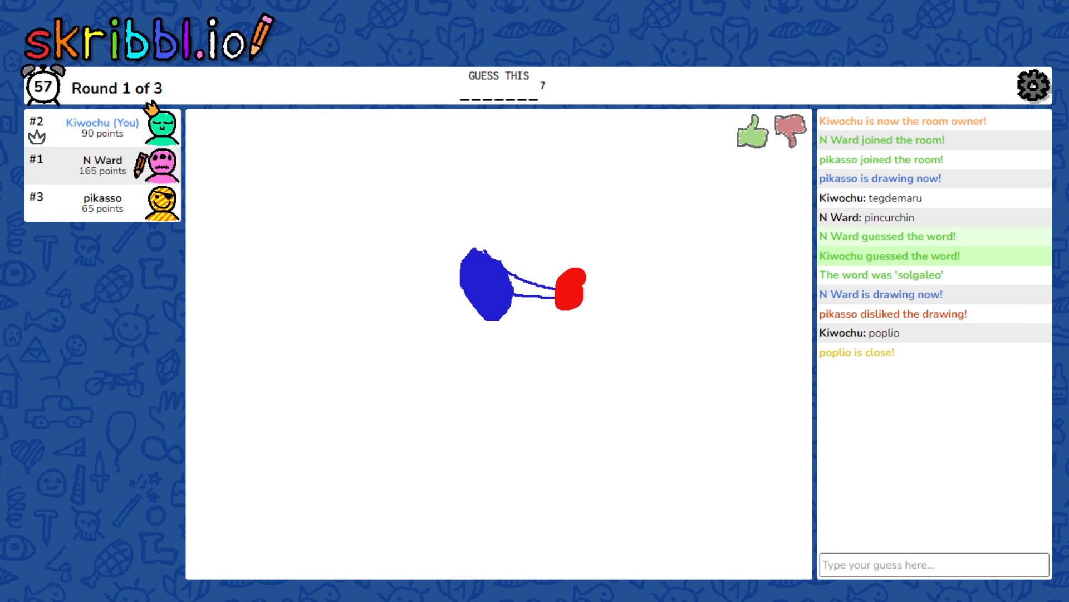
{"action": "mouse_move", "coordinate": [891, 563]}
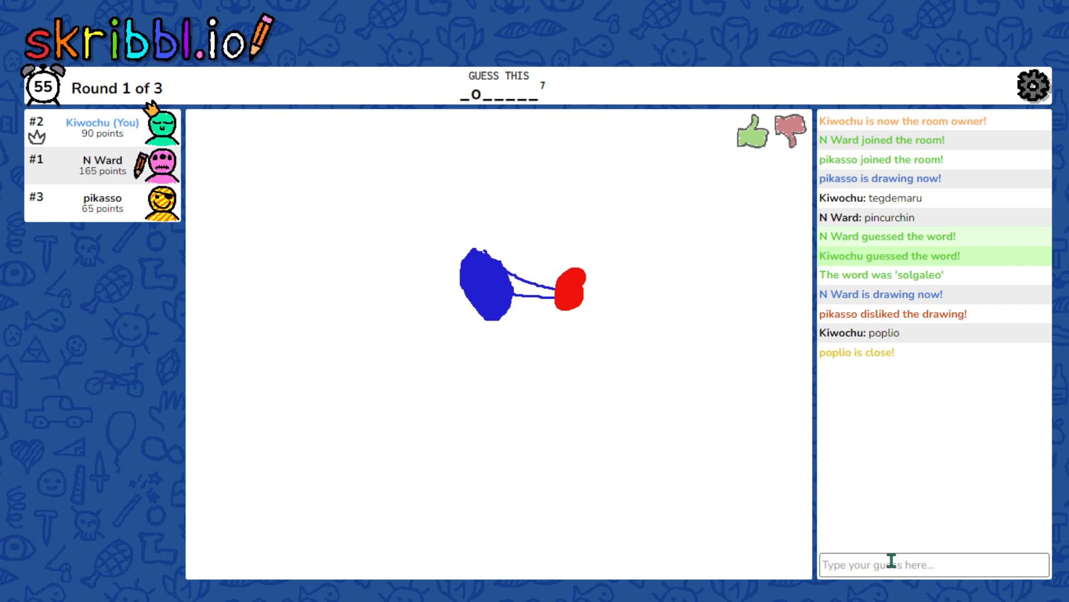
{"action": "type", "text": "p"}
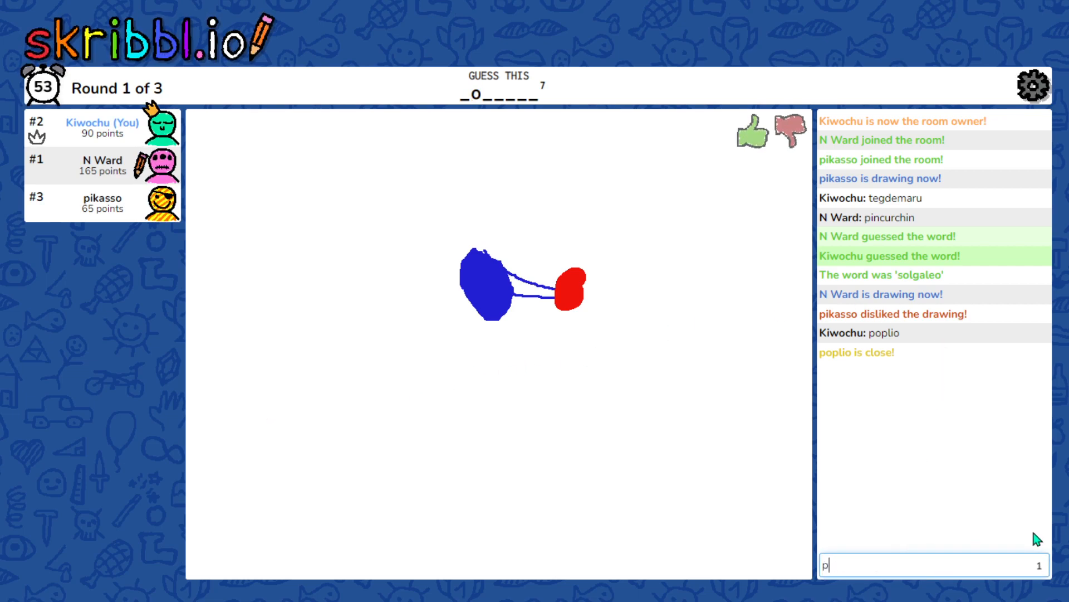
{"action": "type", "text": "opplio"}
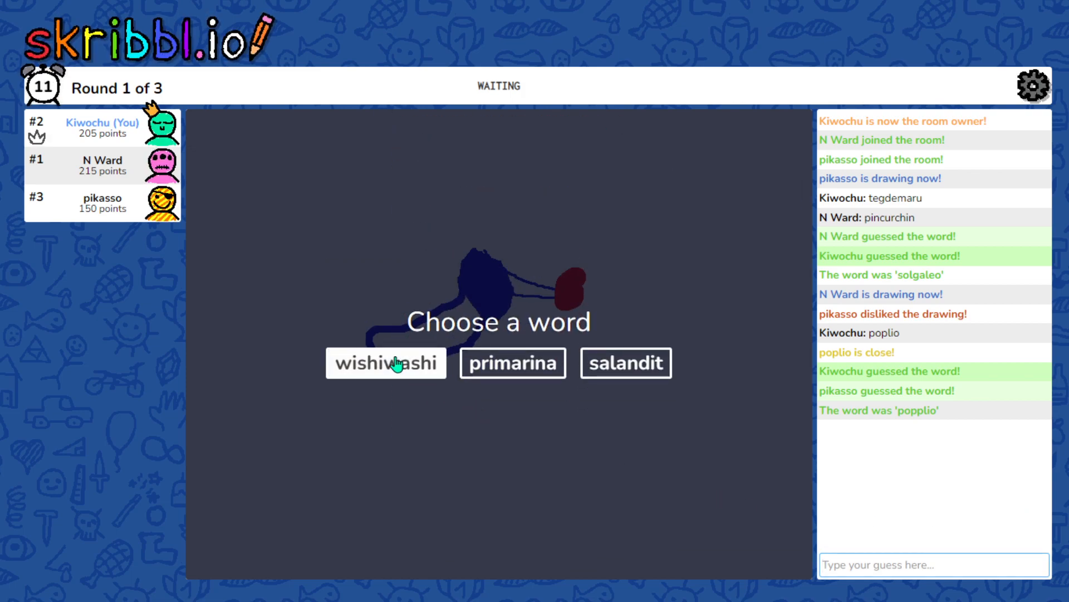
Step: Choose 'wishiwashi' from the three offered words
{"action": "left_click", "coordinate": [386, 363]}
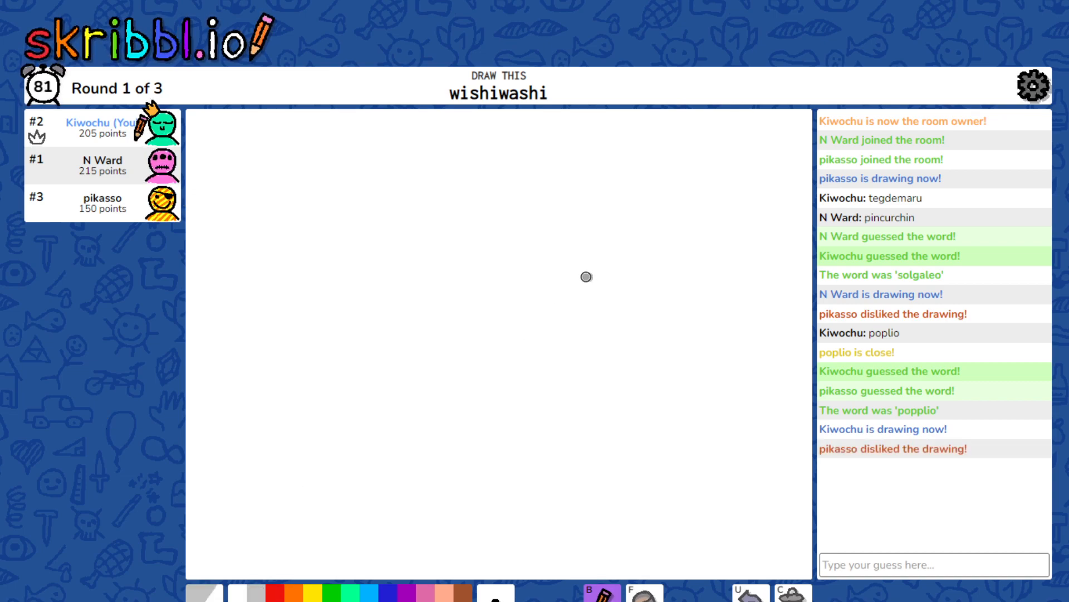
Step: Sketch a grey fish body outline with a tail for 'wishiwashi'
{"action": "left_click_drag", "start_coordinate": [586, 277], "coordinate": [611, 397]}
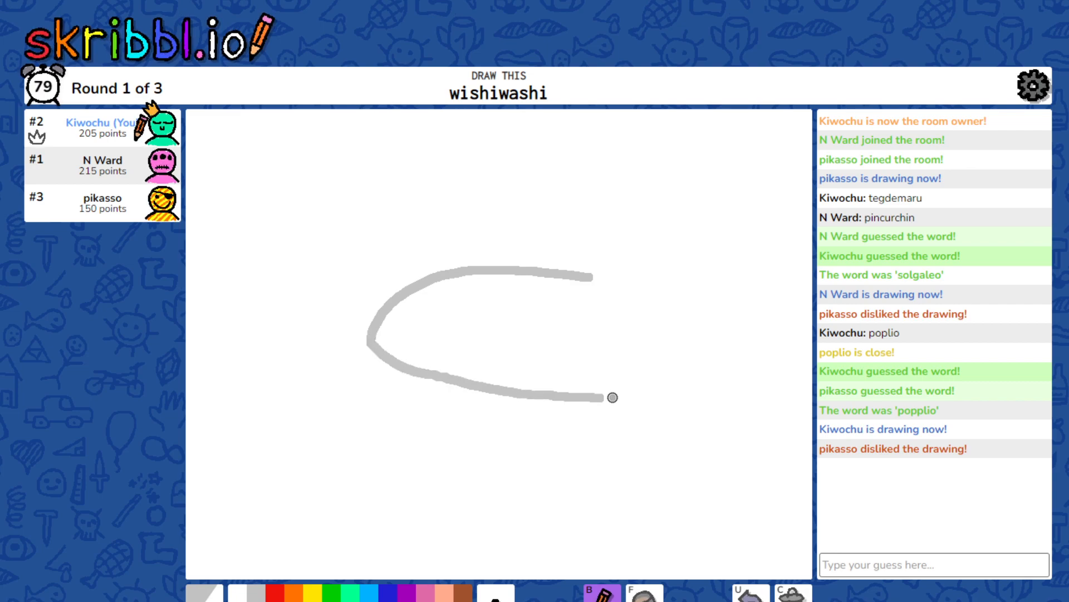
{"action": "left_click_drag", "start_coordinate": [611, 398], "coordinate": [668, 297]}
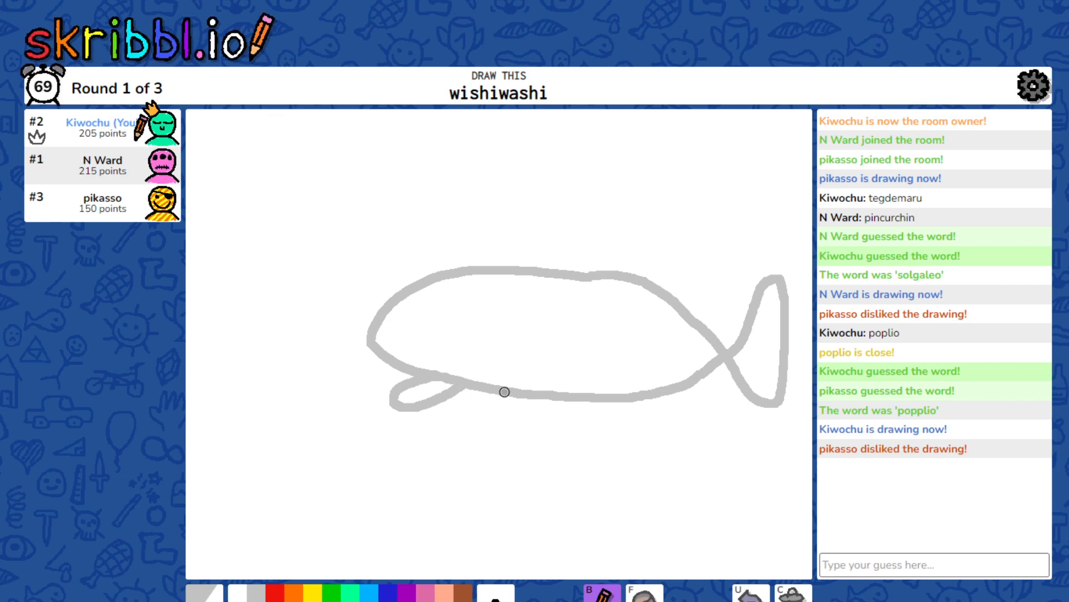
{"action": "mouse_move", "coordinate": [479, 405]}
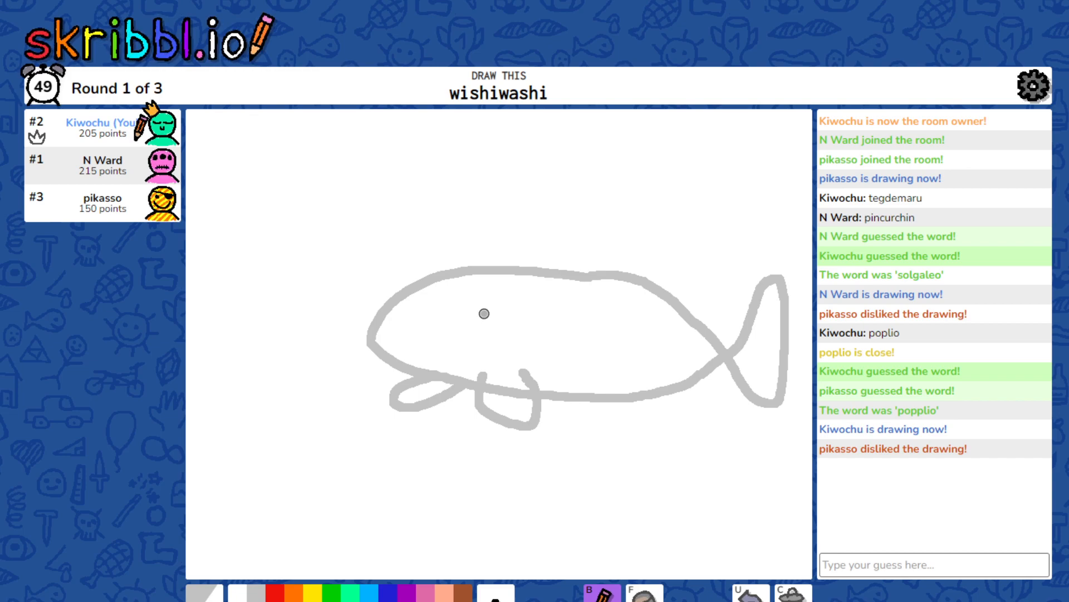
{"action": "mouse_move", "coordinate": [387, 318]}
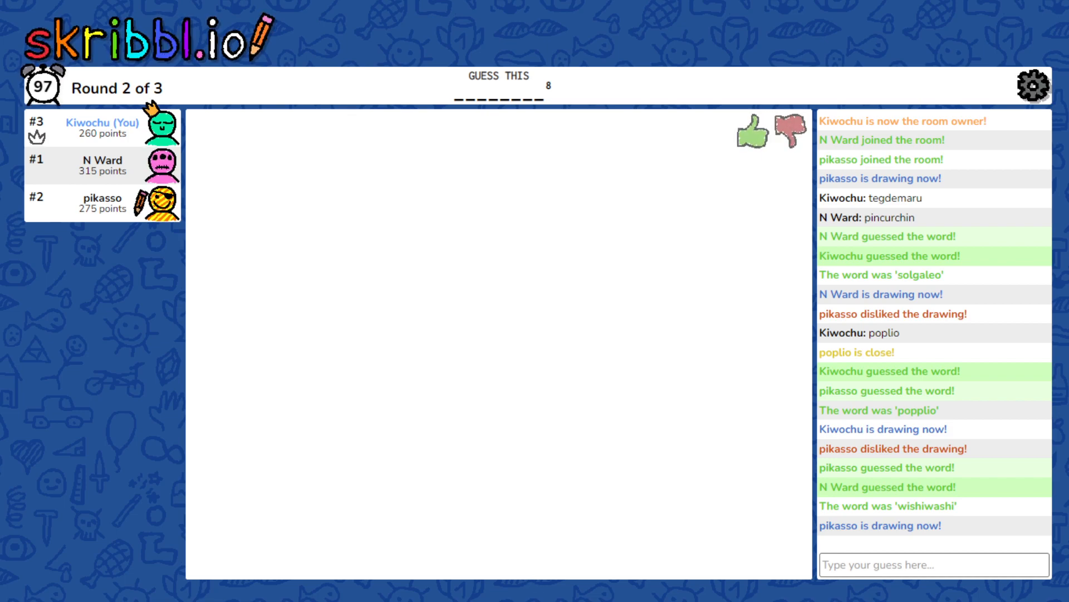
Step: Watch pikasso's black lizard drawing and enter guesses 'sla' and 'e' for the zz word
{"action": "left_click_drag", "start_coordinate": [468, 242], "coordinate": [508, 242]}
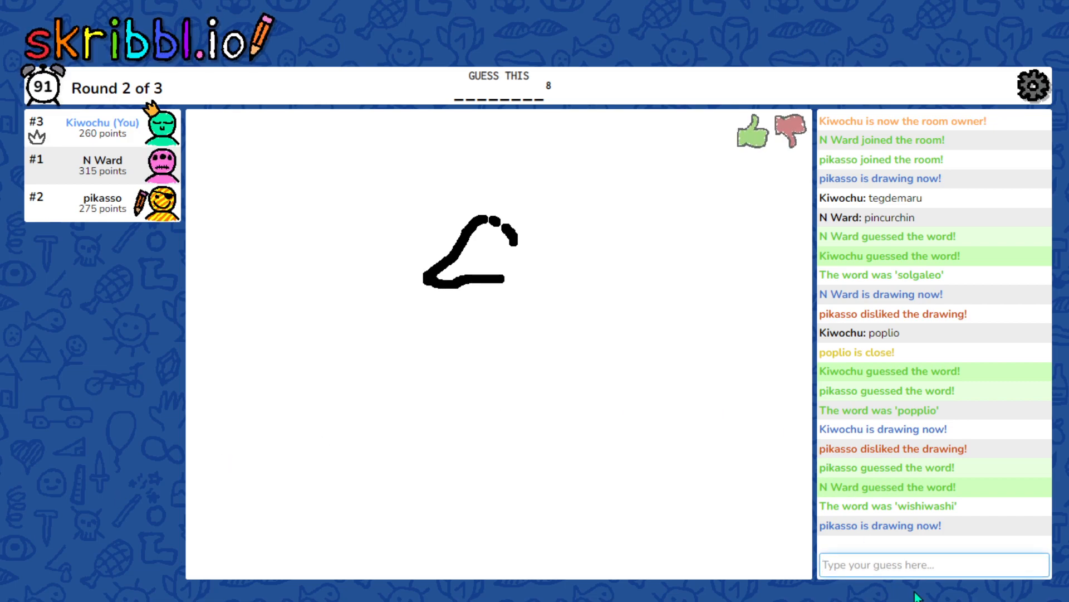
{"action": "left_click_drag", "start_coordinate": [491, 221], "coordinate": [546, 392]}
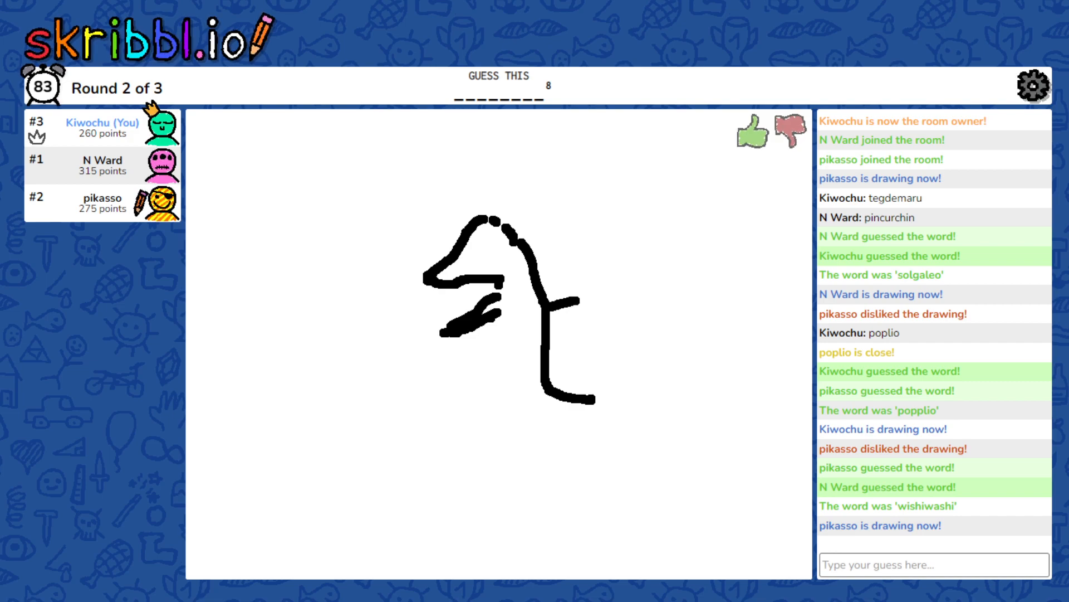
{"action": "left_click_drag", "start_coordinate": [539, 307], "coordinate": [614, 300]}
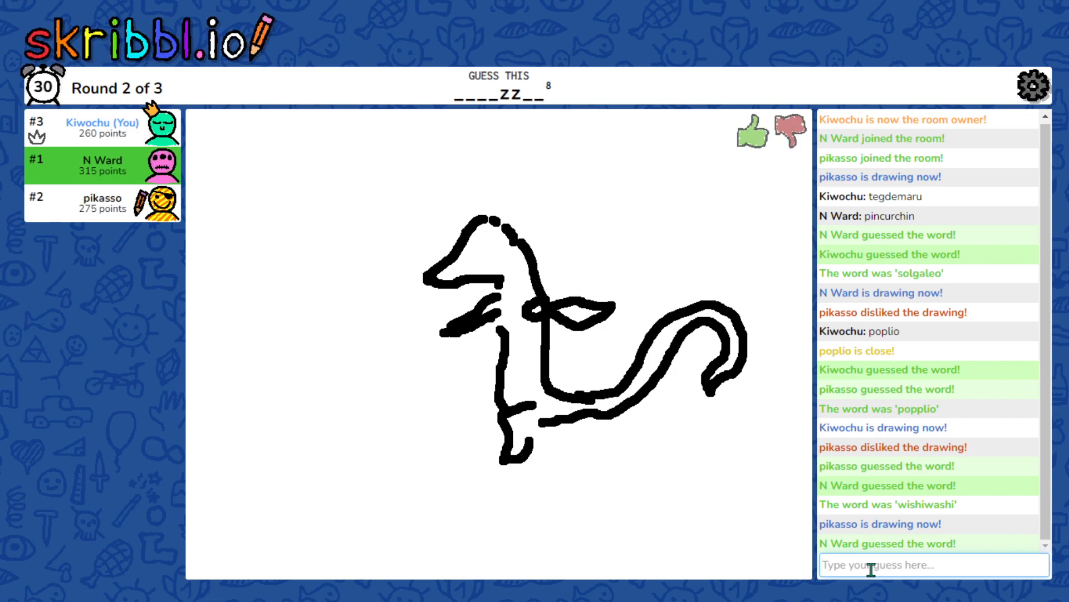
{"action": "type", "text": "slazzl"}
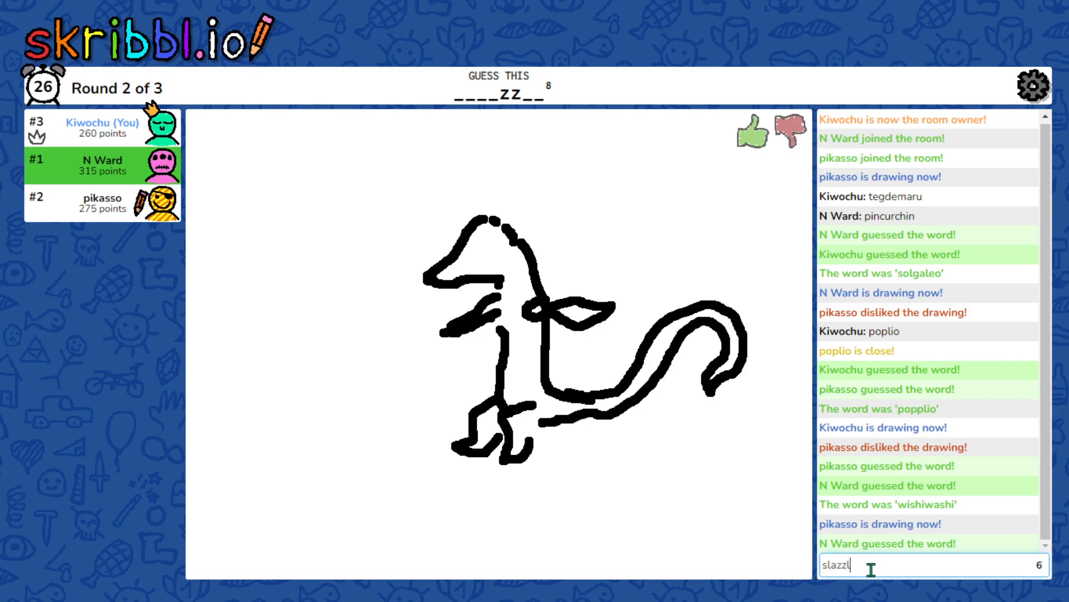
{"action": "type", "text": "e"}
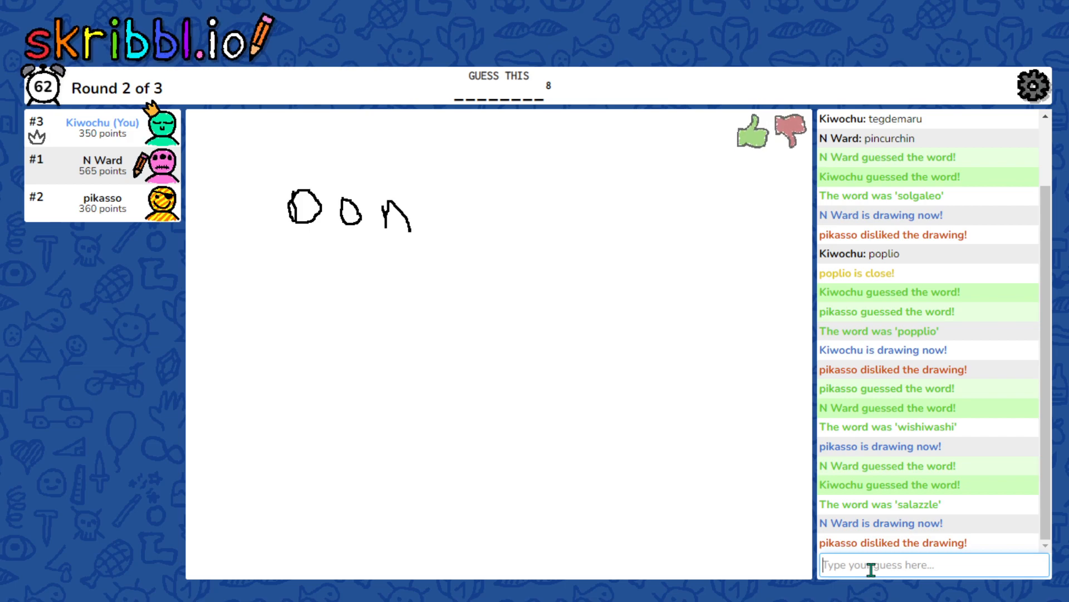
{"action": "left_click_drag", "start_coordinate": [443, 198], "coordinate": [461, 235]}
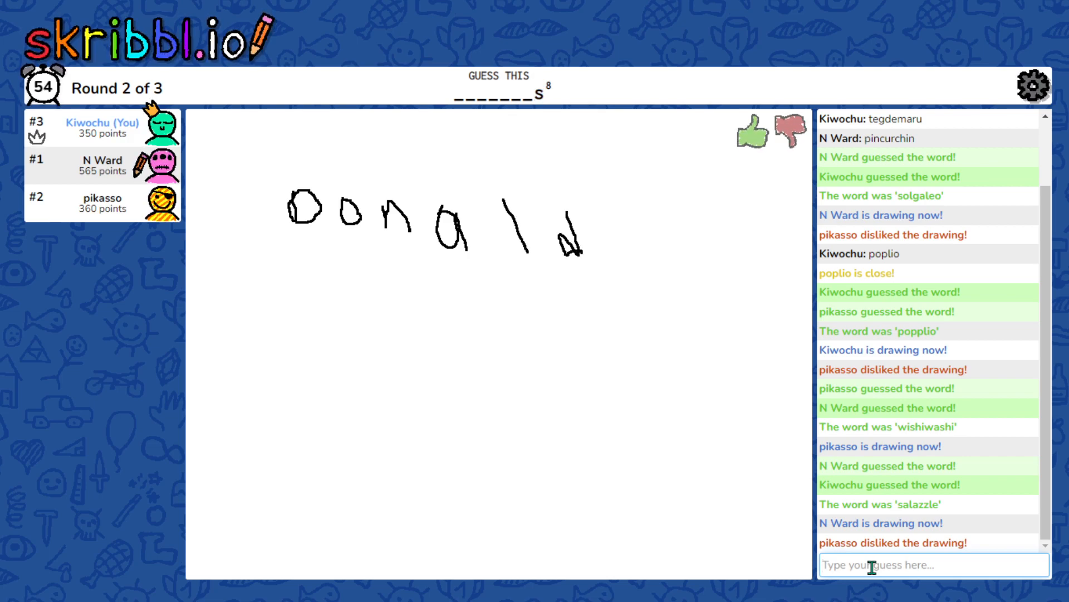
{"action": "left_click_drag", "start_coordinate": [315, 261], "coordinate": [324, 294]}
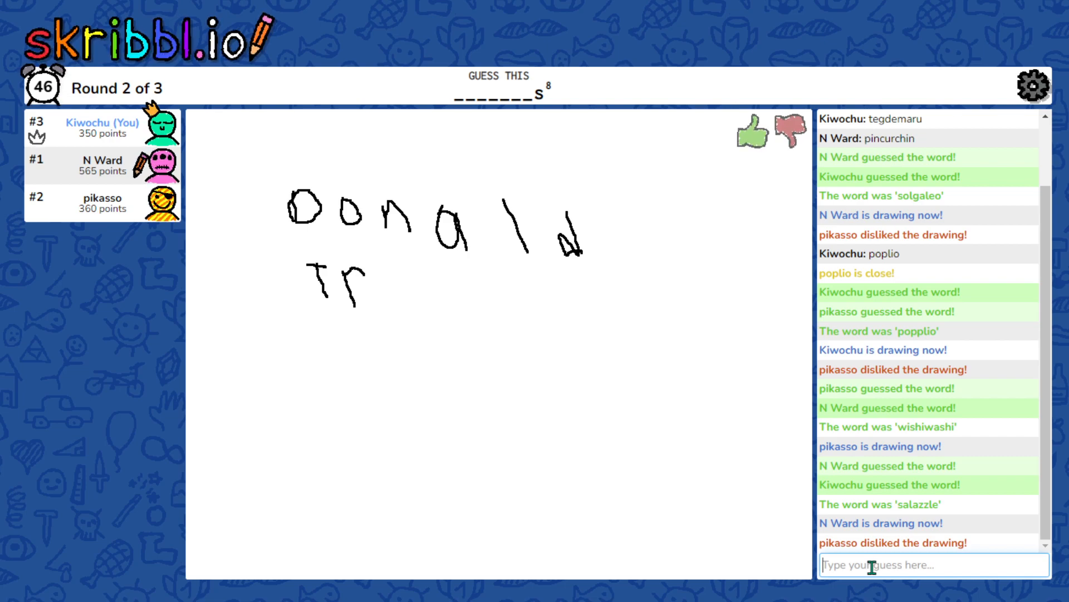
{"action": "left_click_drag", "start_coordinate": [382, 273], "coordinate": [398, 293]}
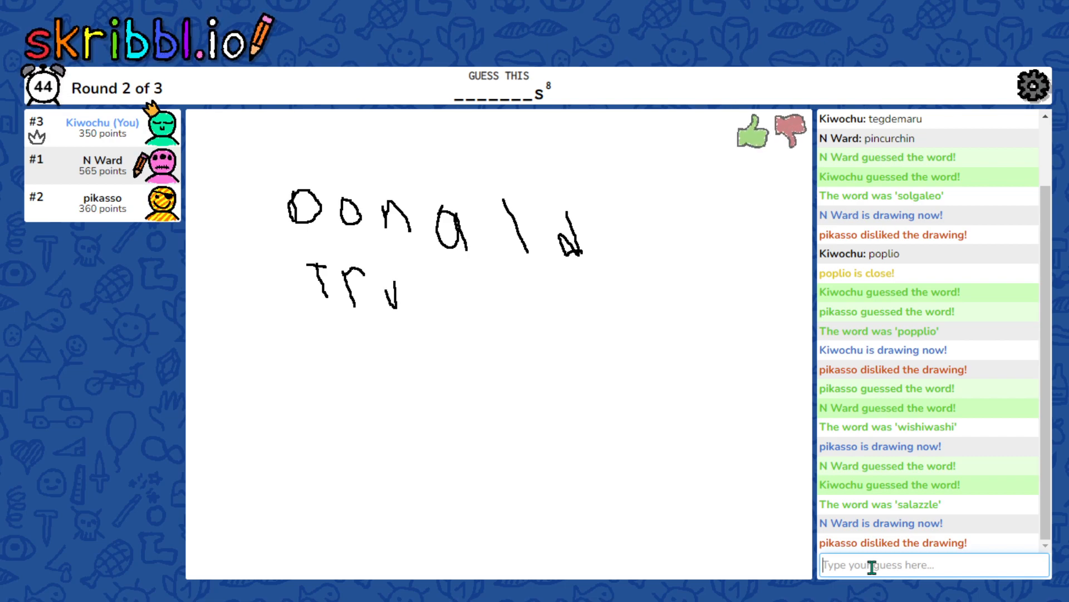
{"action": "type", "text": "gum"}
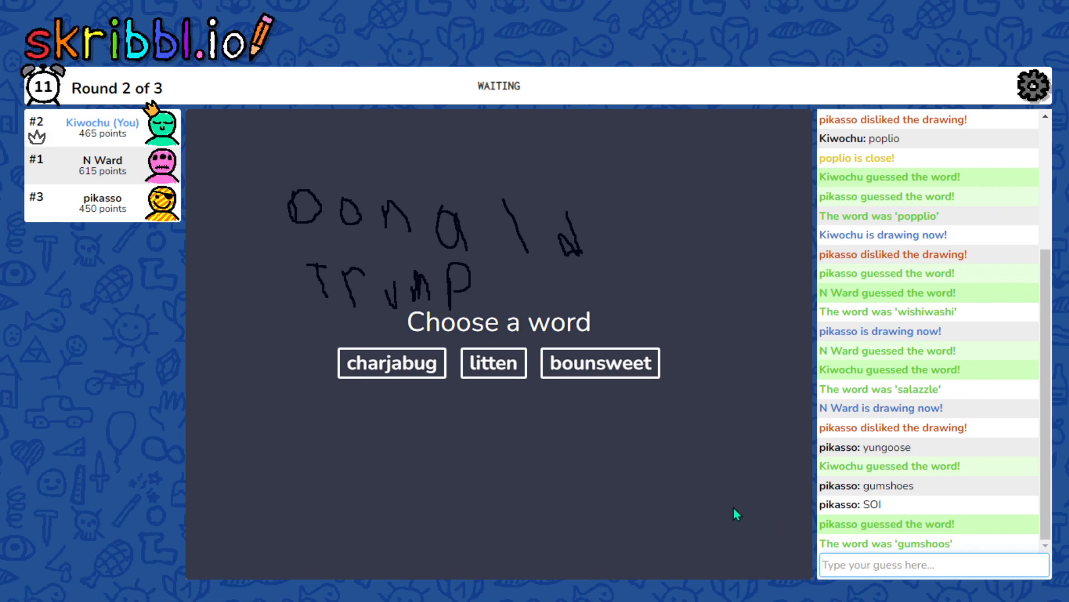
Step: Pick bounsweet and draw its pink body, grey curved base and small feet
{"action": "left_click", "coordinate": [600, 362]}
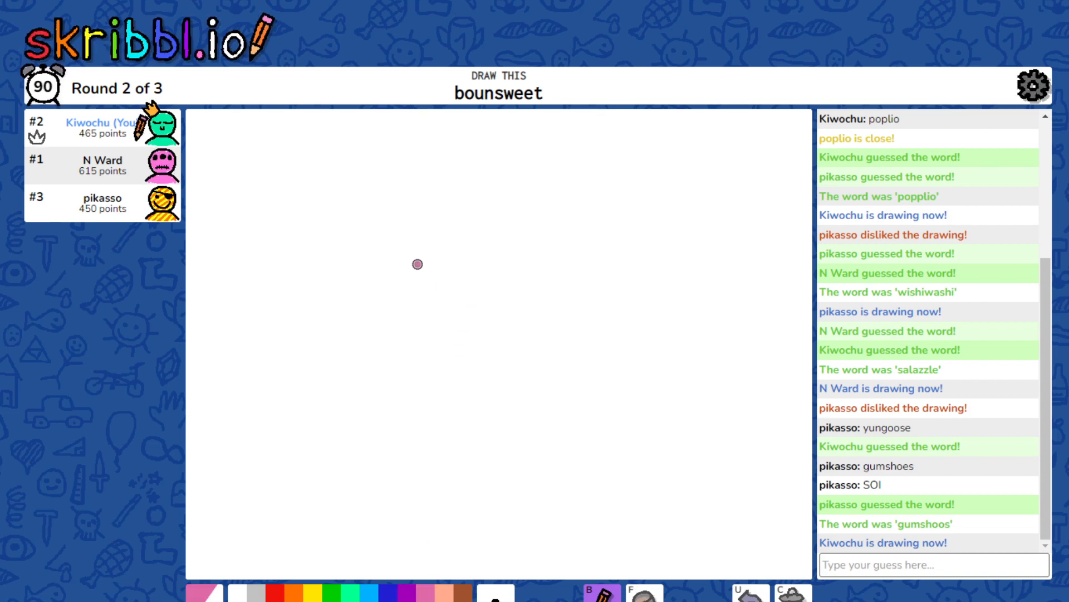
{"action": "left_click_drag", "start_coordinate": [419, 262], "coordinate": [361, 406]}
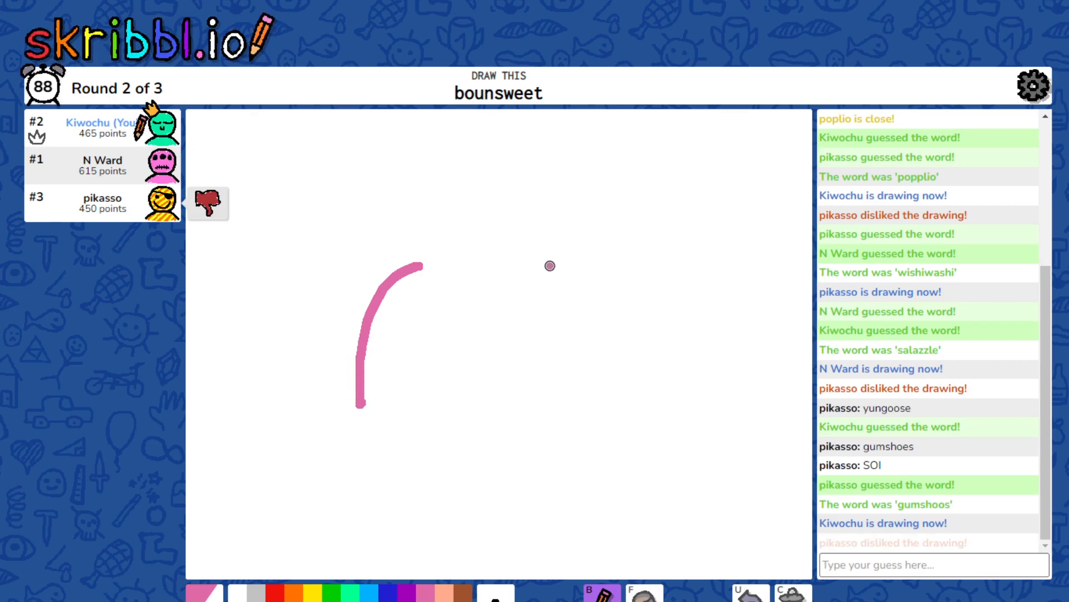
{"action": "left_click_drag", "start_coordinate": [545, 261], "coordinate": [616, 404]}
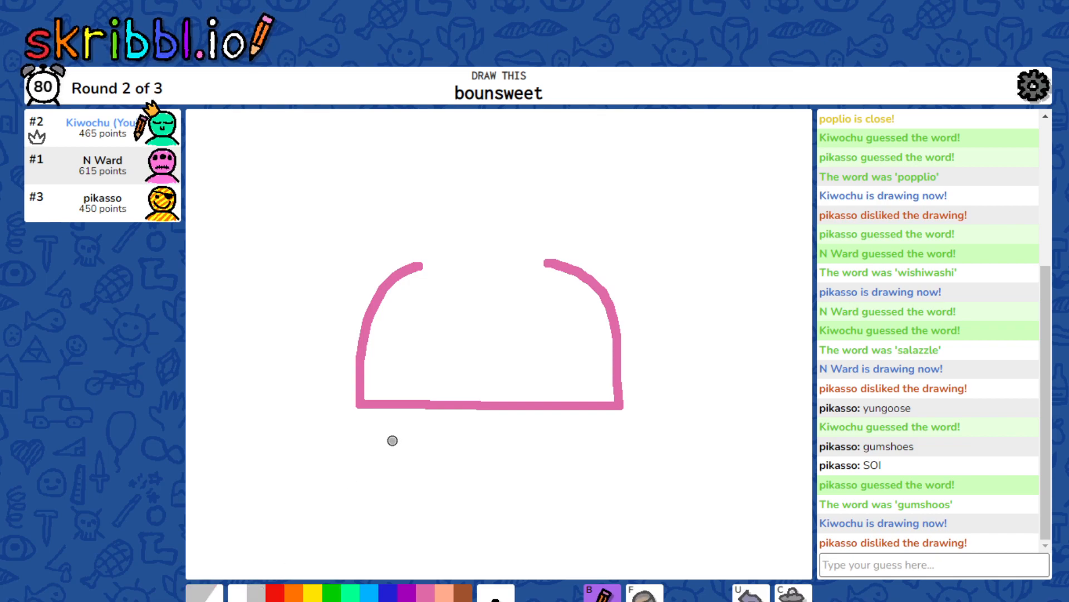
{"action": "left_click_drag", "start_coordinate": [371, 409], "coordinate": [456, 459]}
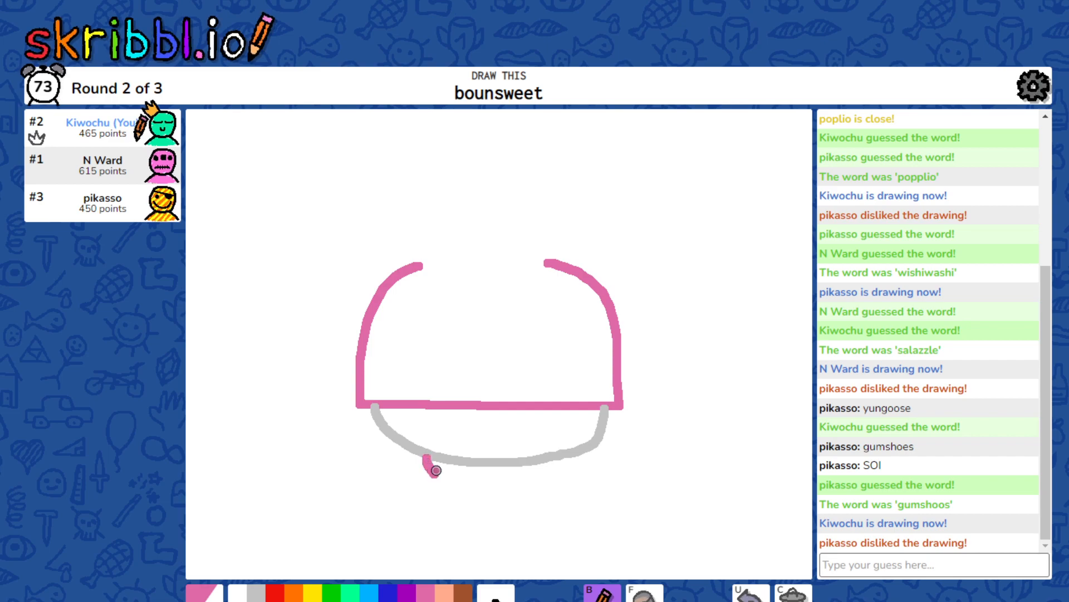
{"action": "left_click_drag", "start_coordinate": [434, 469], "coordinate": [559, 459]}
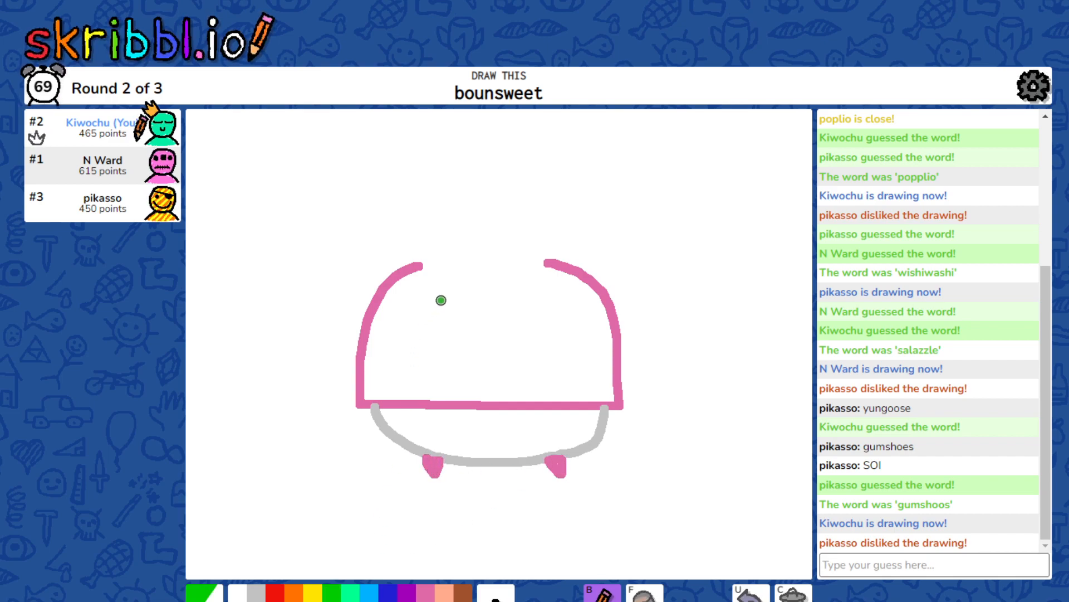
Step: Add green leaves on top of the bounsweet body: a V, right, left and upright leaf
{"action": "left_click_drag", "start_coordinate": [440, 258], "coordinate": [512, 292]}
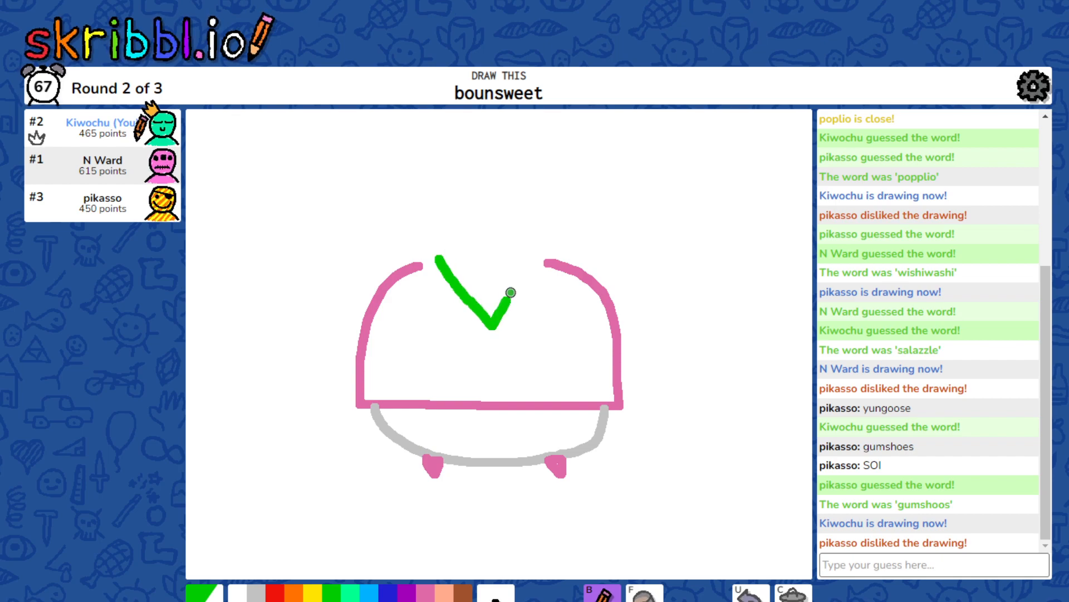
{"action": "left_click_drag", "start_coordinate": [511, 291], "coordinate": [526, 259]}
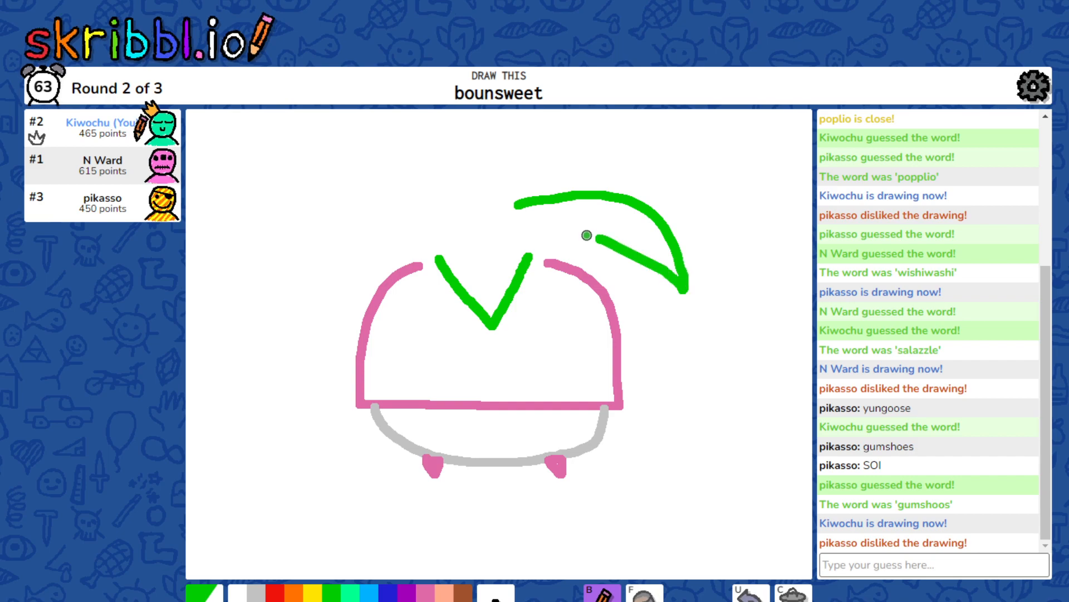
{"action": "left_click_drag", "start_coordinate": [587, 237], "coordinate": [516, 206]}
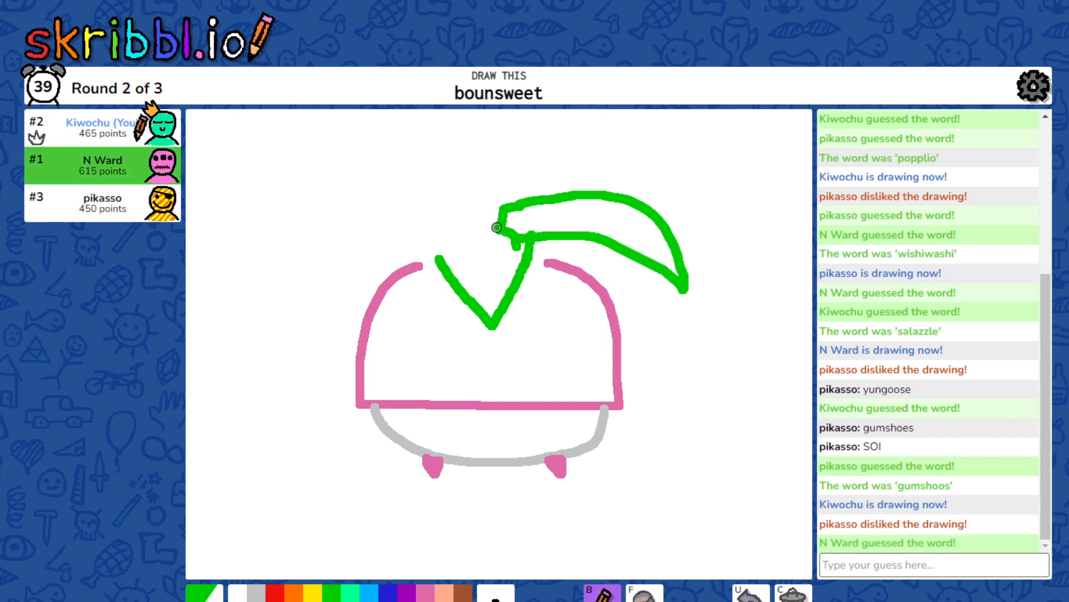
{"action": "left_click_drag", "start_coordinate": [498, 227], "coordinate": [293, 267]}
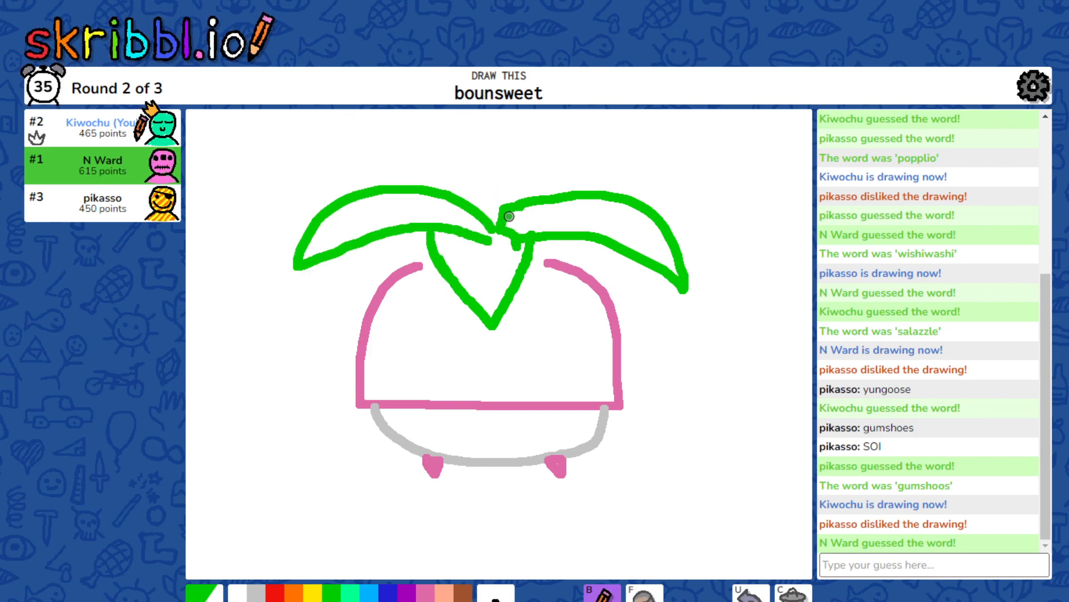
{"action": "left_click_drag", "start_coordinate": [498, 239], "coordinate": [471, 130]}
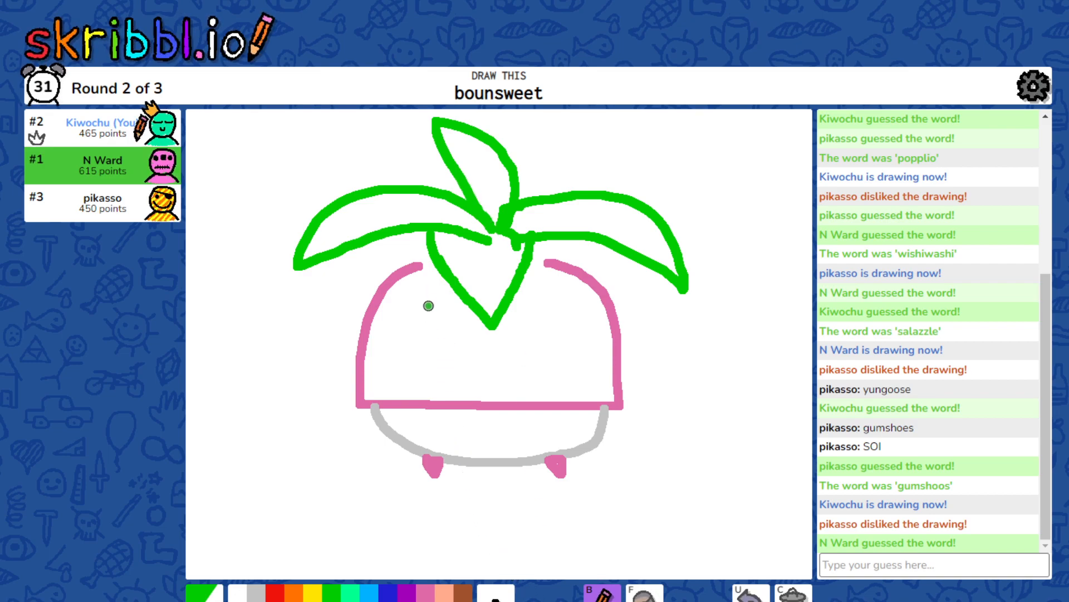
{"action": "left_click_drag", "start_coordinate": [434, 300], "coordinate": [434, 334]}
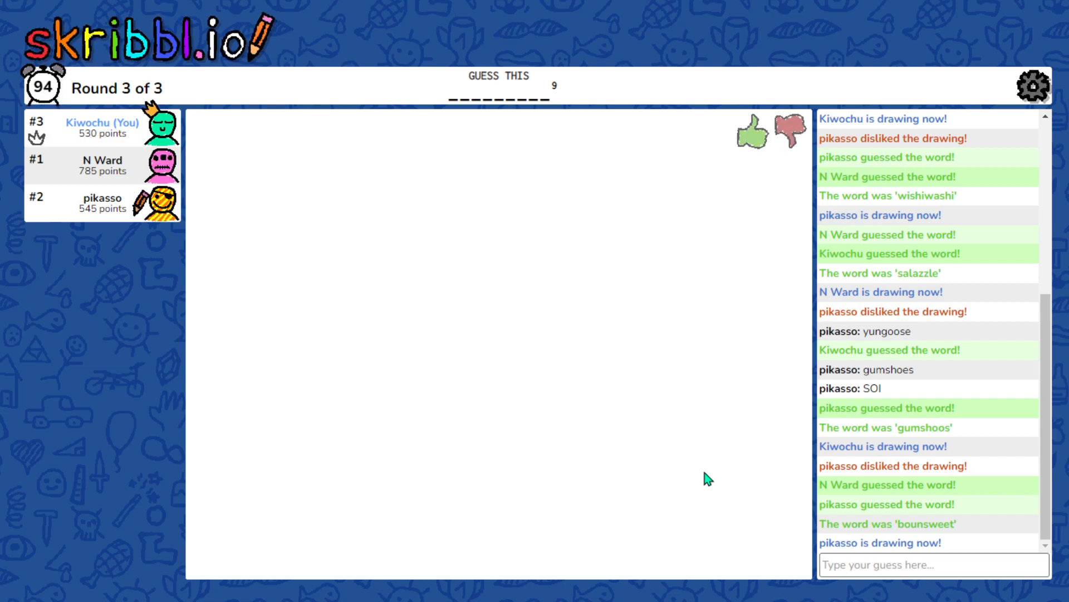
Step: Guess pikasso's sandygast drawing, trying 'sand' and then submitting 'sandy'
{"action": "left_click_drag", "start_coordinate": [300, 382], "coordinate": [287, 450]}
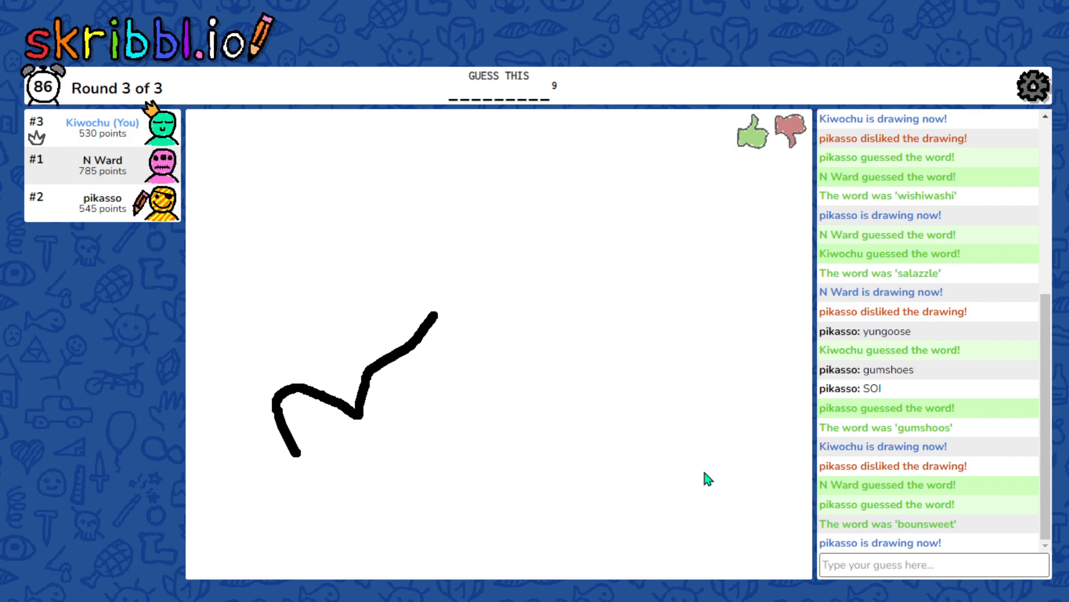
{"action": "left_click_drag", "start_coordinate": [365, 409], "coordinate": [620, 331]}
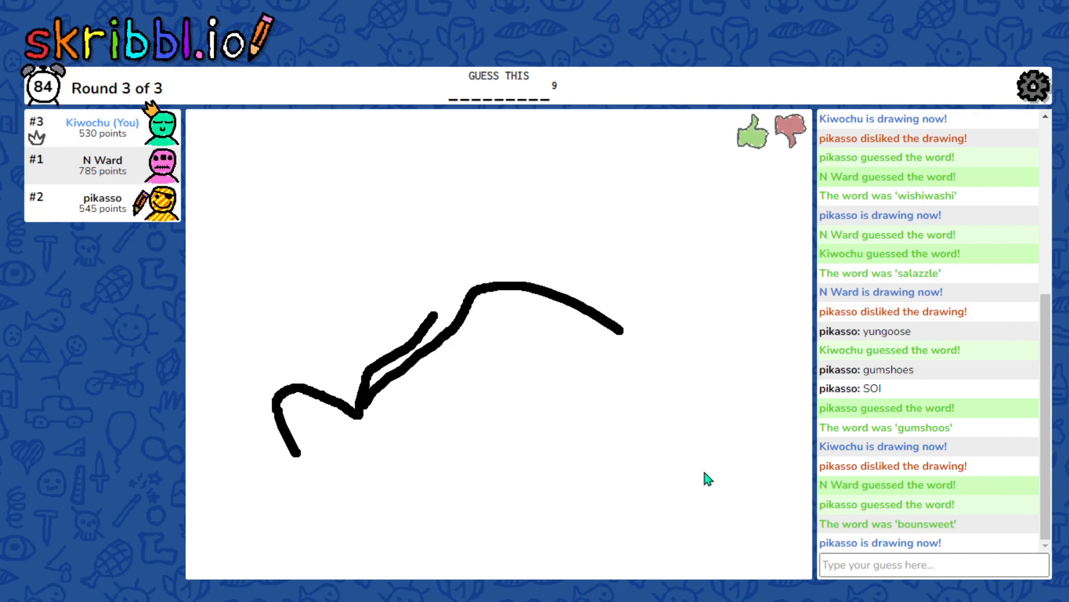
{"action": "left_click_drag", "start_coordinate": [621, 328], "coordinate": [795, 467]}
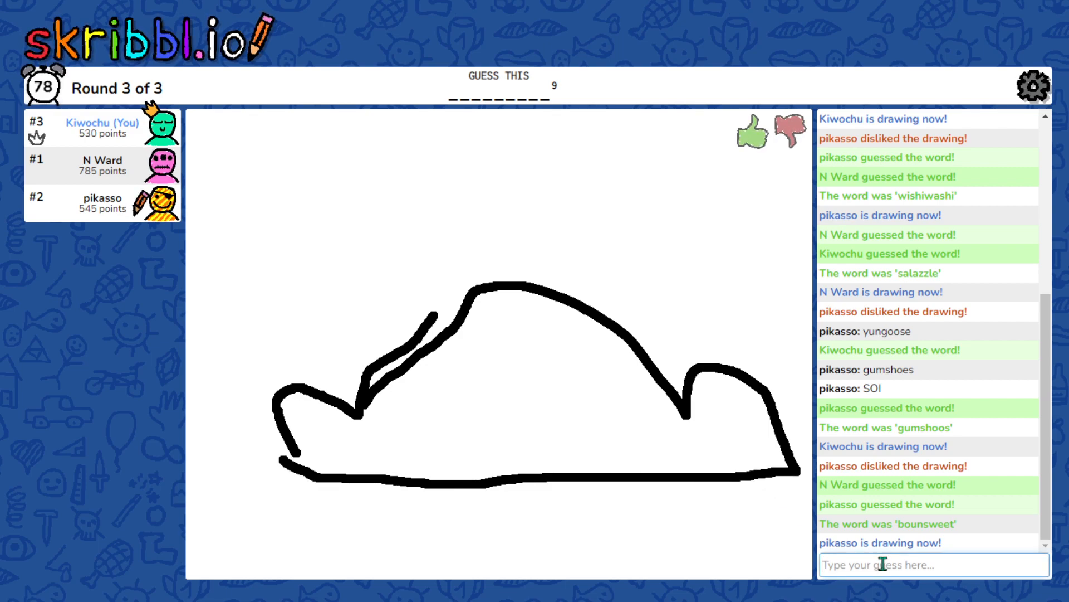
{"action": "type", "text": "sand"}
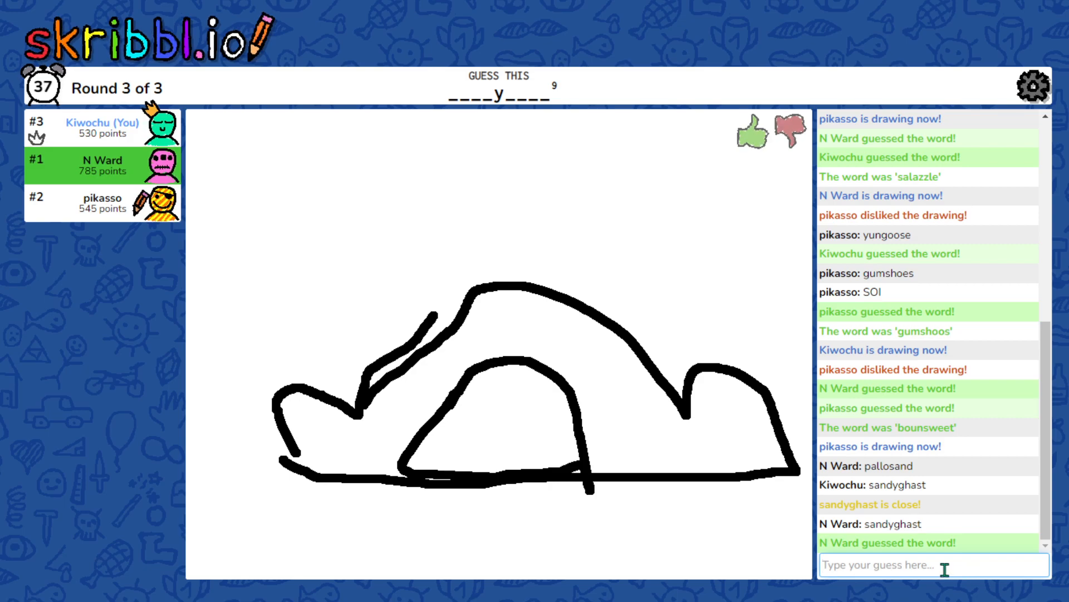
{"action": "type", "text": "sandy"}
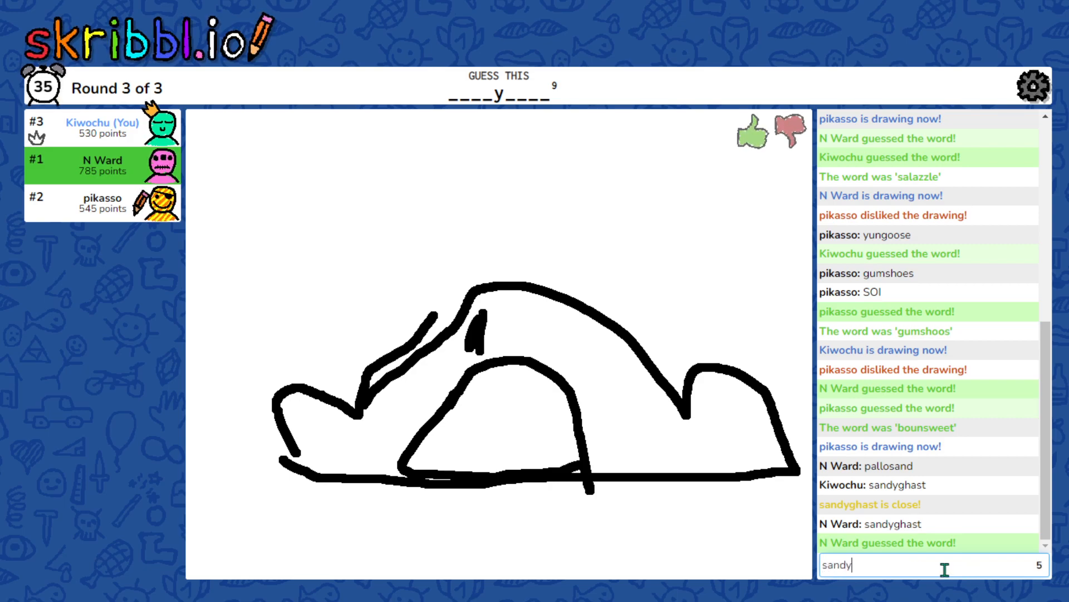
{"action": "key", "text": "Enter"}
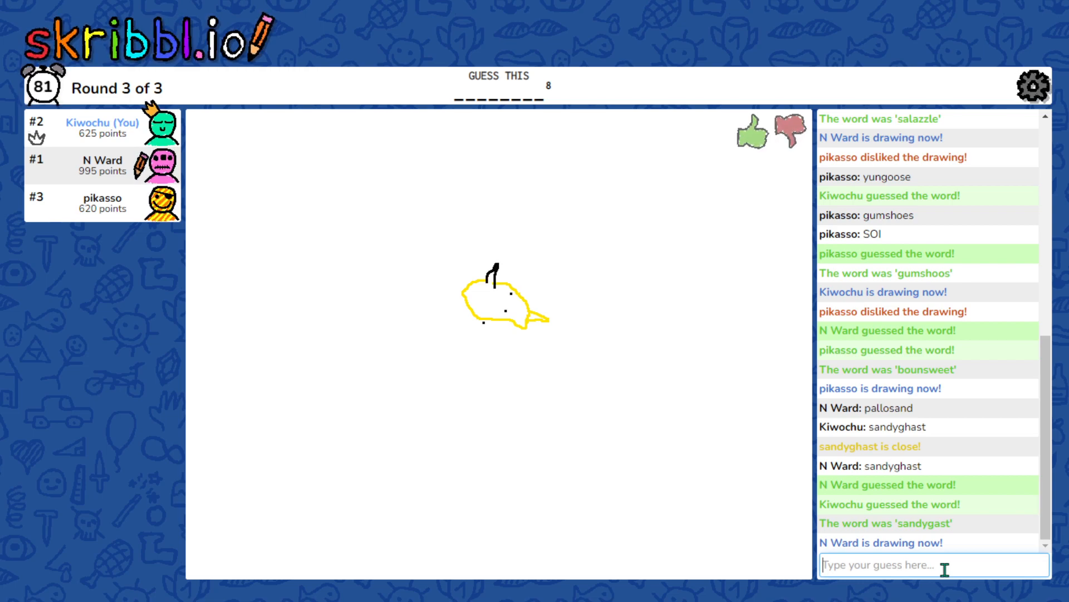
Step: Guess 'pincur', then submit 'cutie' for N Ward's cutiefly drawing
{"action": "type", "text": "pincur"}
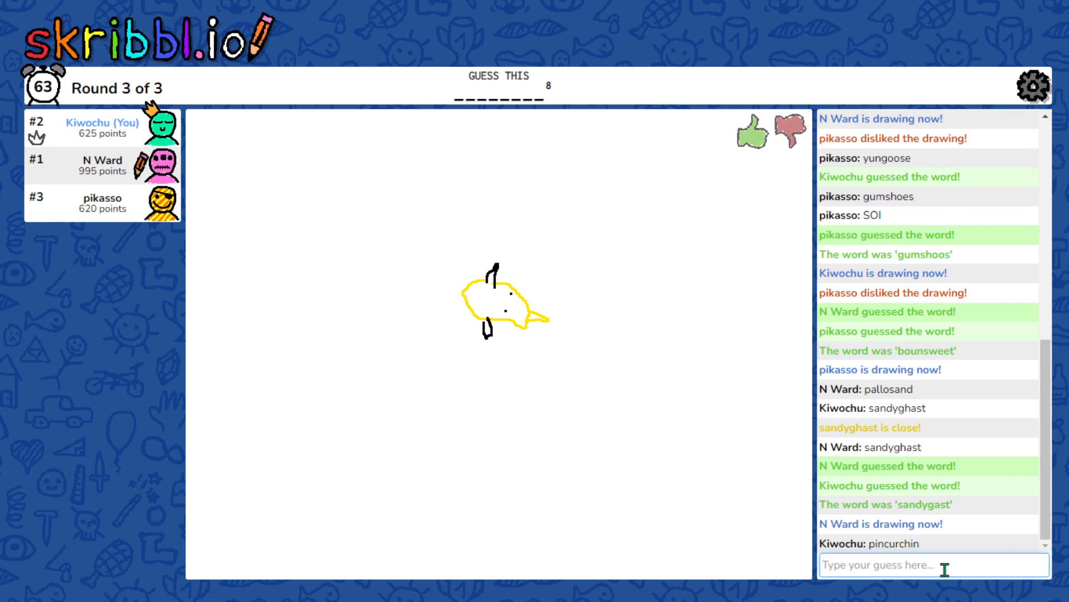
{"action": "type", "text": "cutie"}
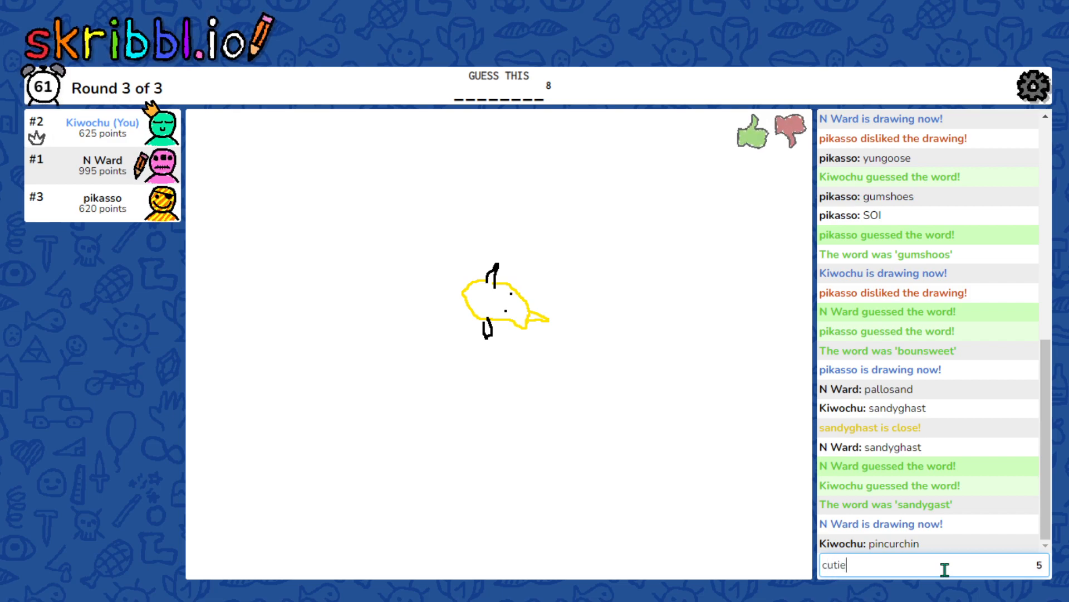
{"action": "key", "text": "Enter"}
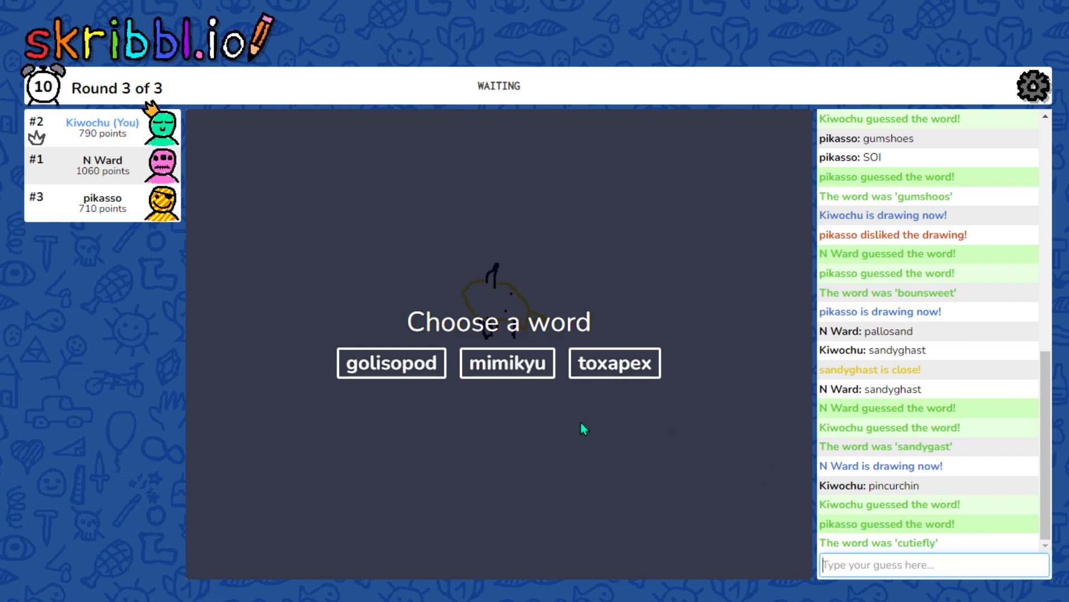
Step: Pick mimikyu and draw its jagged ghostly body, ears and zigzag tail until the game ends
{"action": "left_click", "coordinate": [507, 363]}
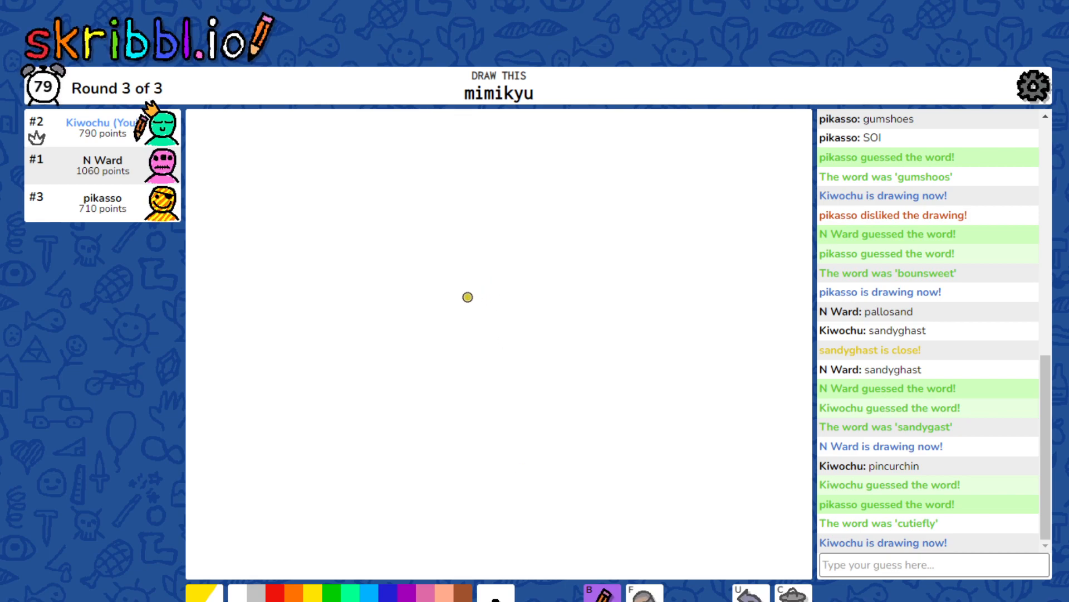
{"action": "mouse_move", "coordinate": [528, 228]}
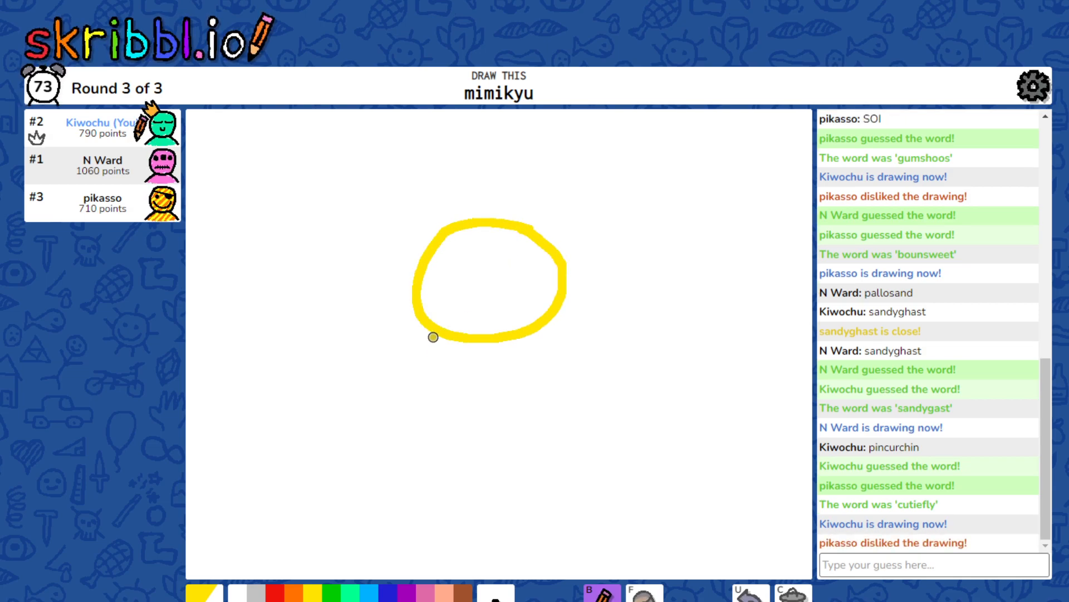
{"action": "left_click_drag", "start_coordinate": [443, 321], "coordinate": [362, 492]}
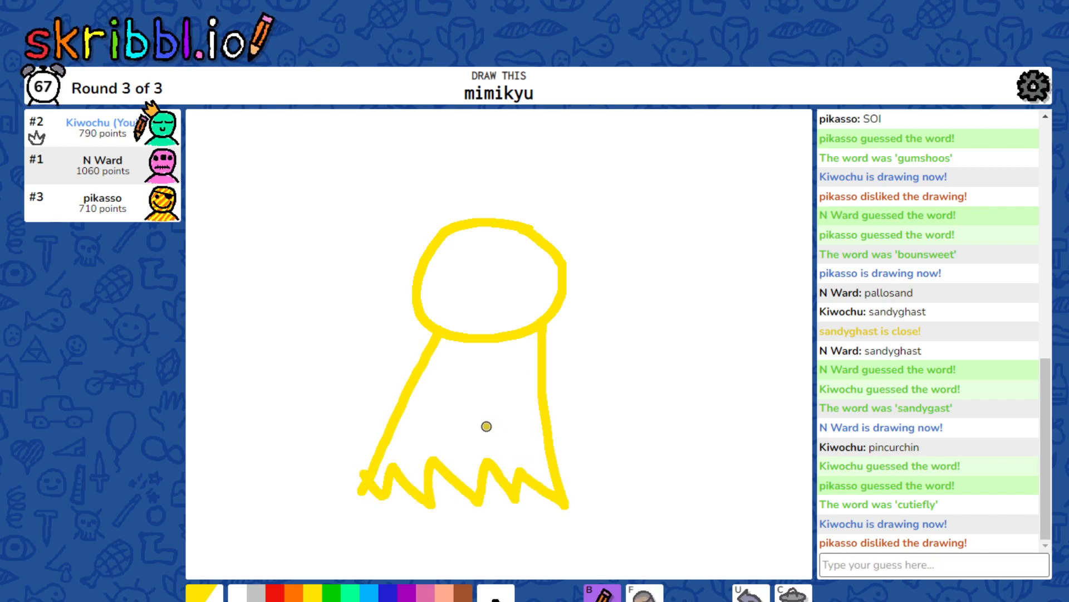
{"action": "left_click_drag", "start_coordinate": [545, 395], "coordinate": [583, 423]}
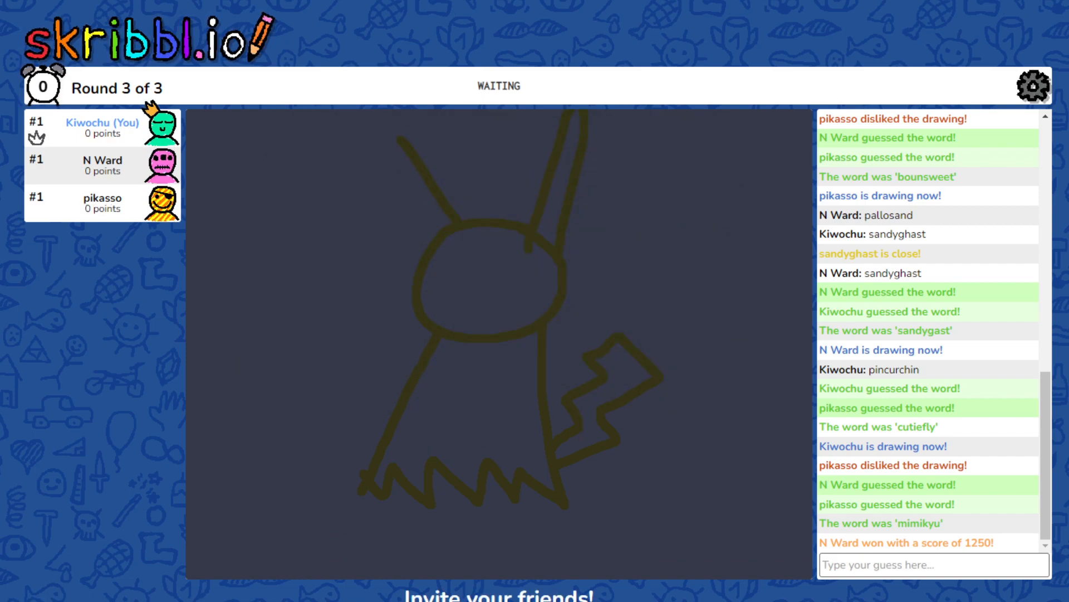
{"action": "left_click", "coordinate": [1033, 88]}
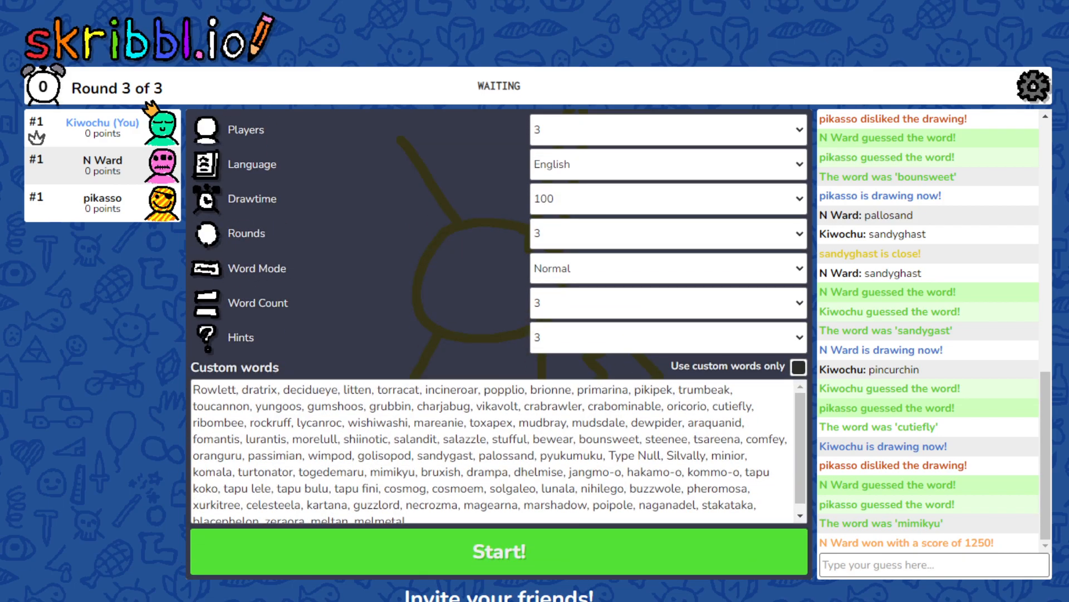